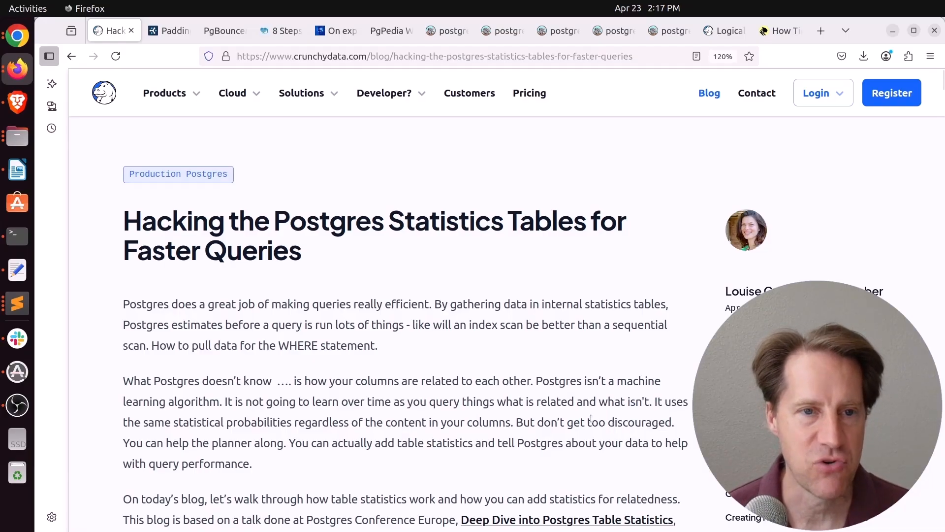
pyautogui.moveTo(330, 278)
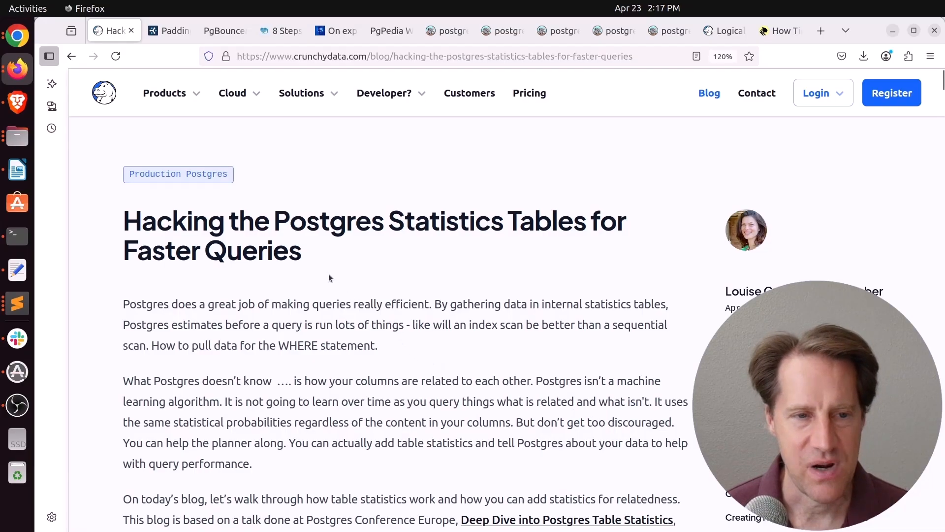
# Scroll the Crunchy Data statistics post down to 'What statistics are gathered'
pyautogui.scroll(-3)
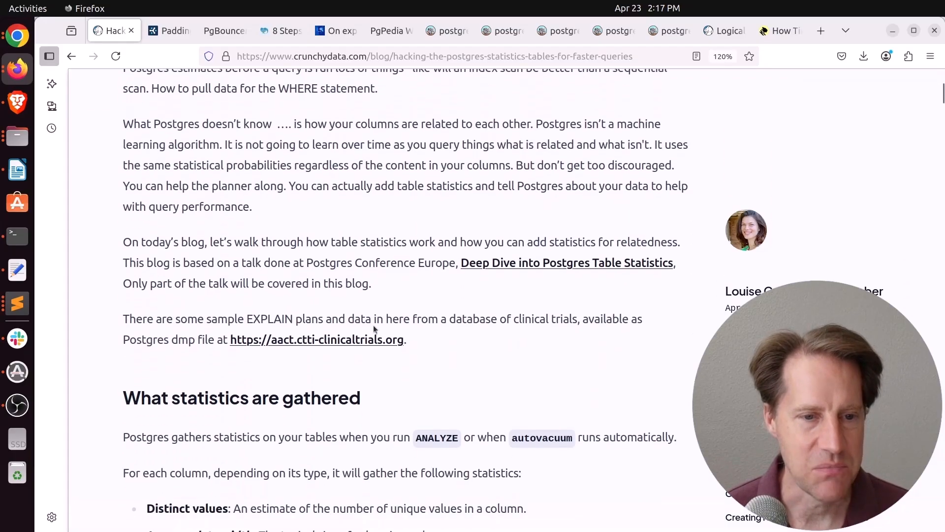
pyautogui.scroll(-3)
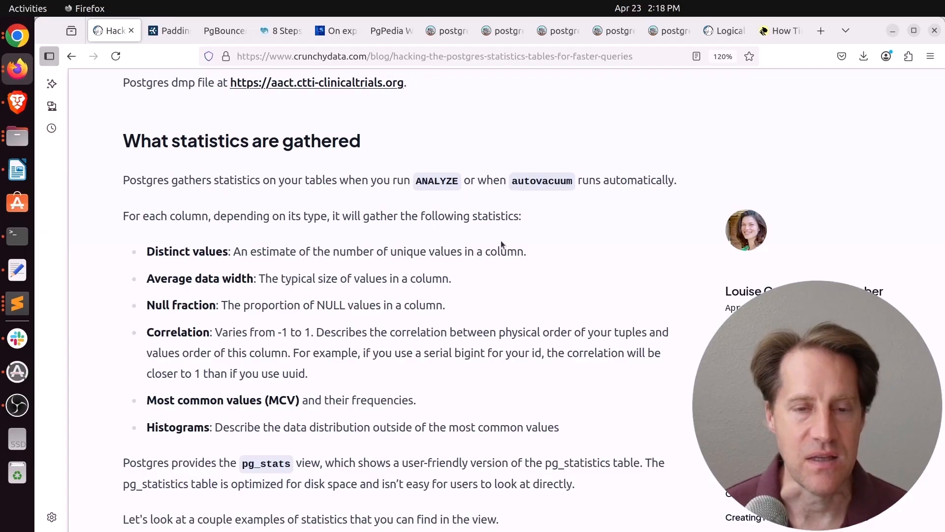
pyautogui.moveTo(486, 227)
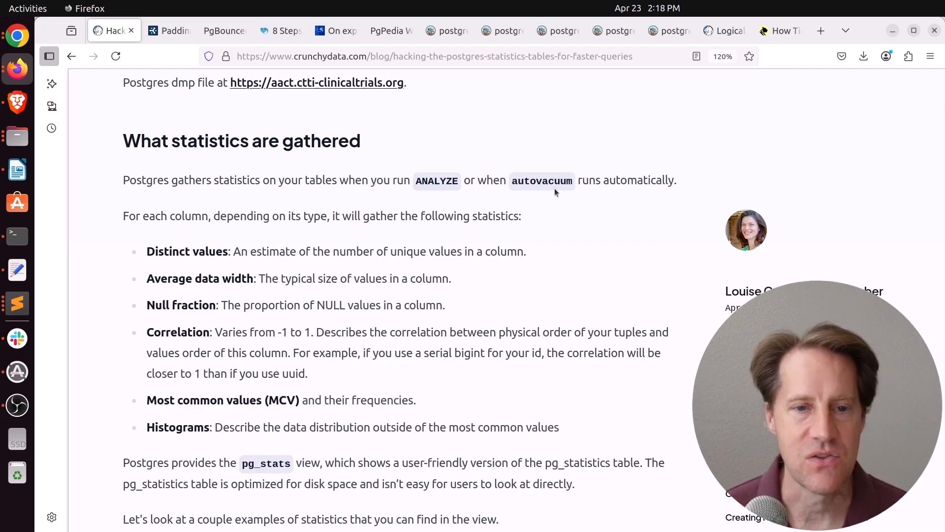
pyautogui.moveTo(213, 327)
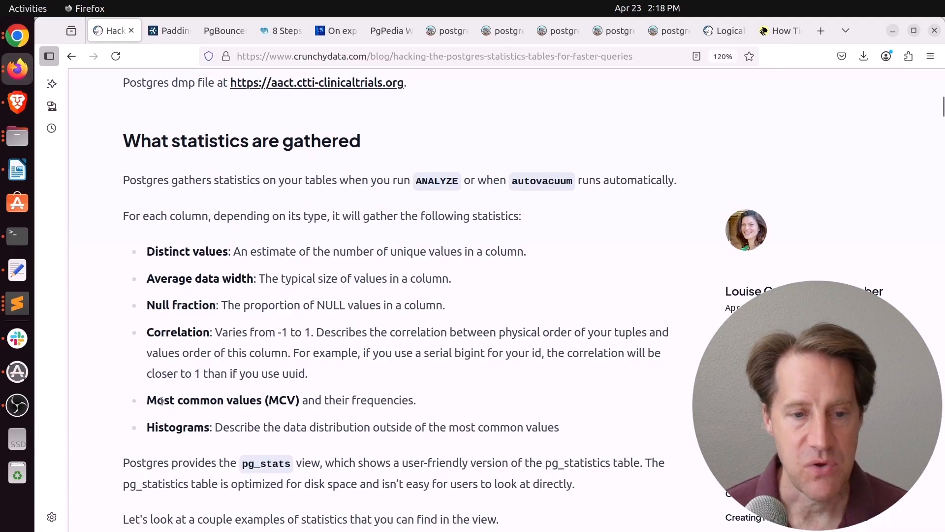
pyautogui.moveTo(180, 424)
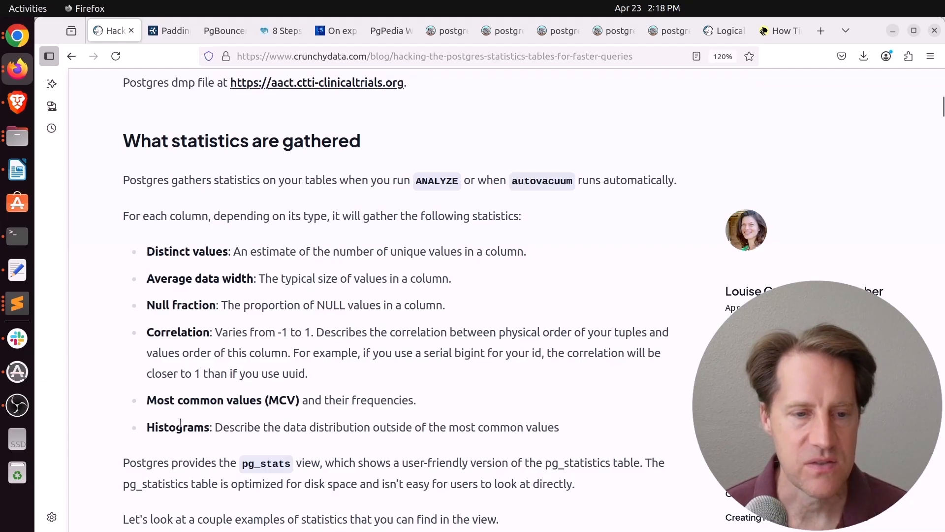
# Read past the MCV and query-planning sections to 'Extended statistics' and its creation steps
pyautogui.scroll(-3)
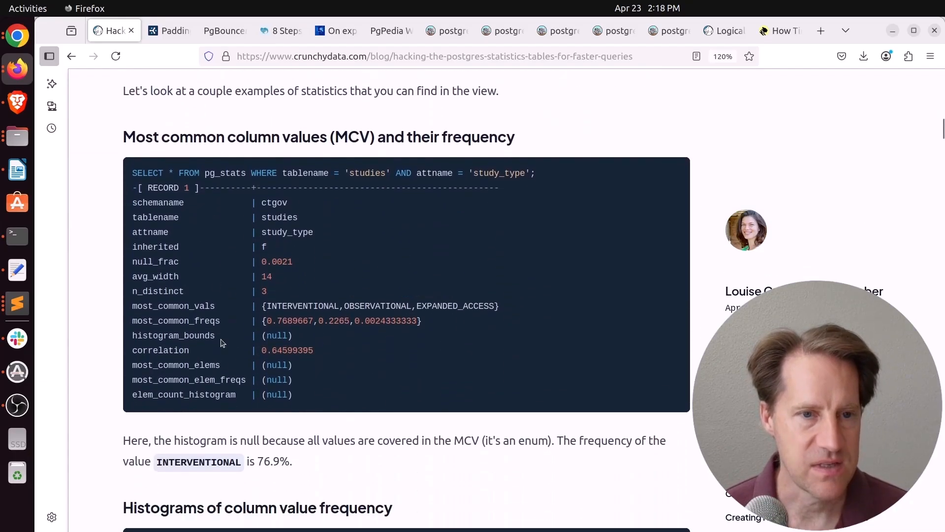
pyautogui.moveTo(250, 174)
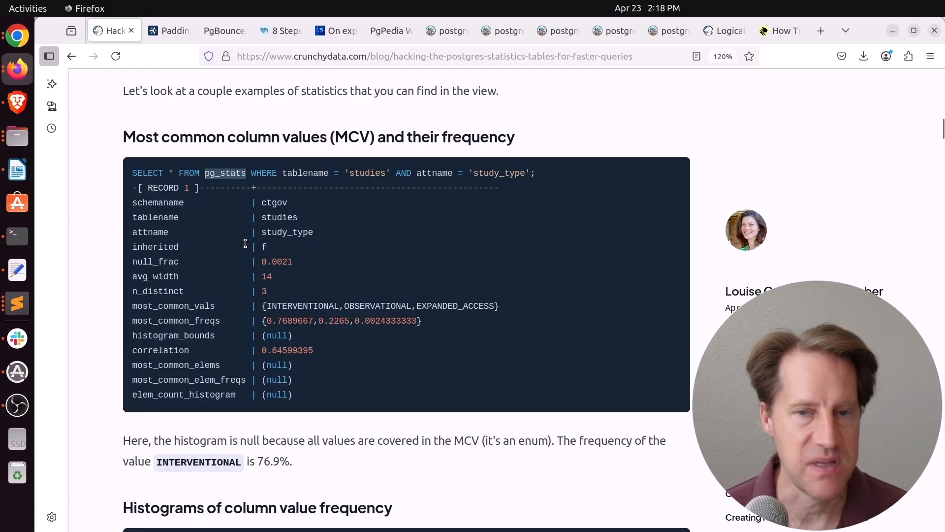
pyautogui.scroll(-3)
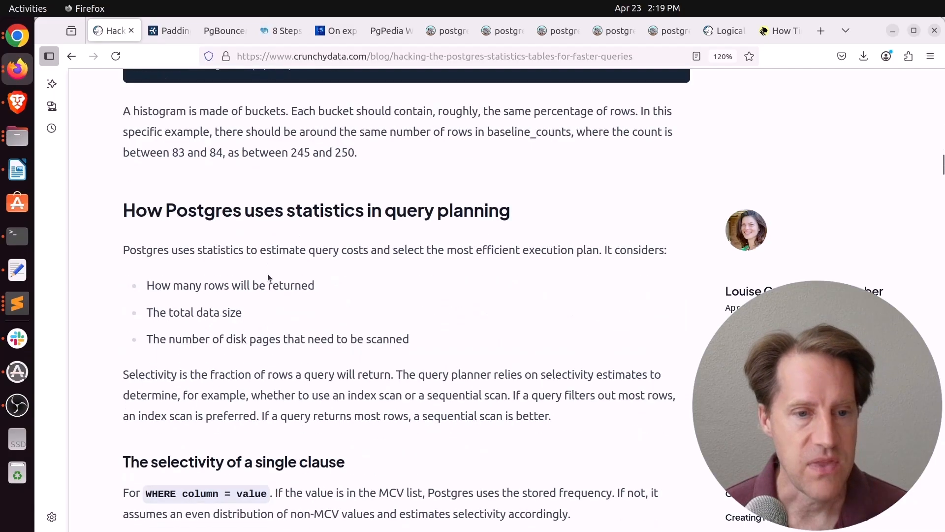
pyautogui.scroll(-3)
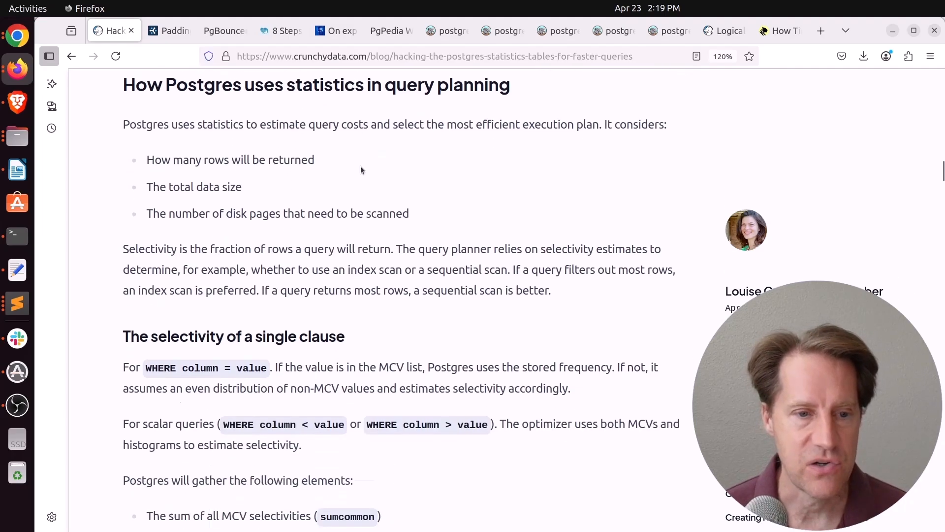
pyautogui.scroll(-3)
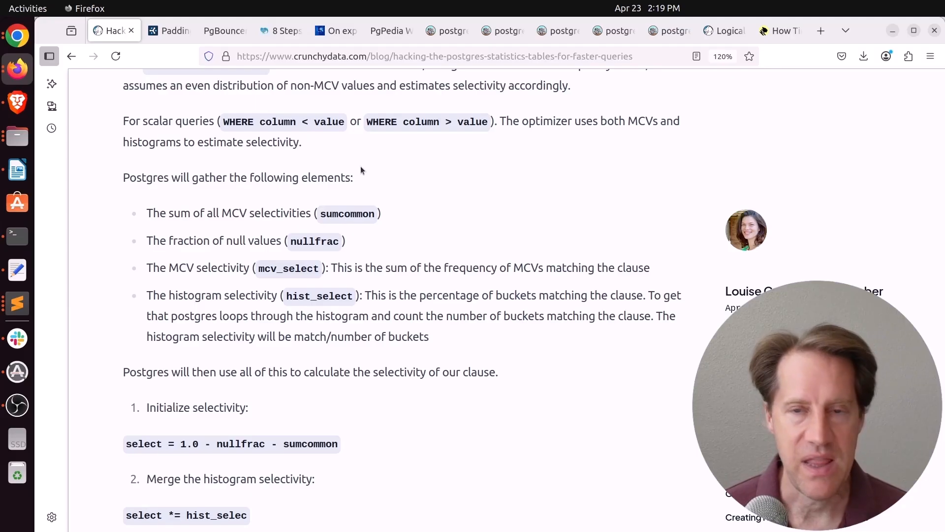
pyautogui.scroll(-3)
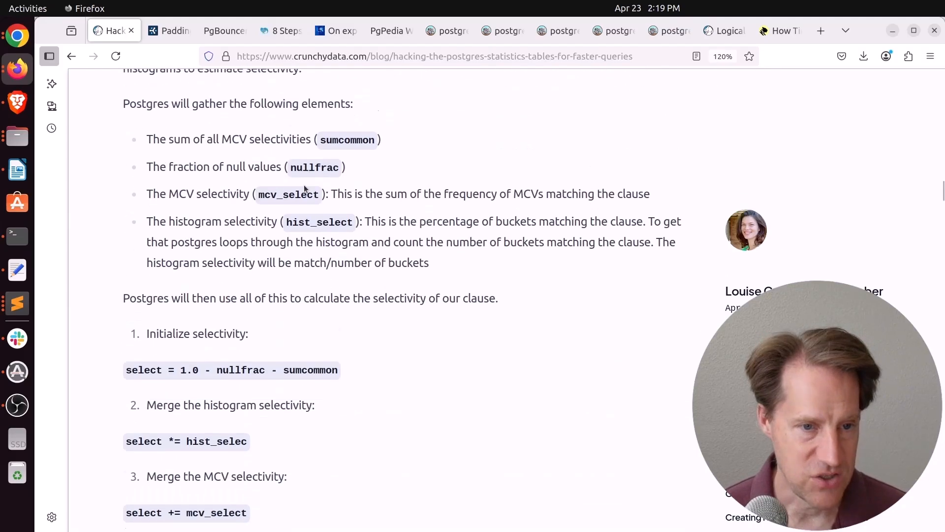
pyautogui.scroll(-3)
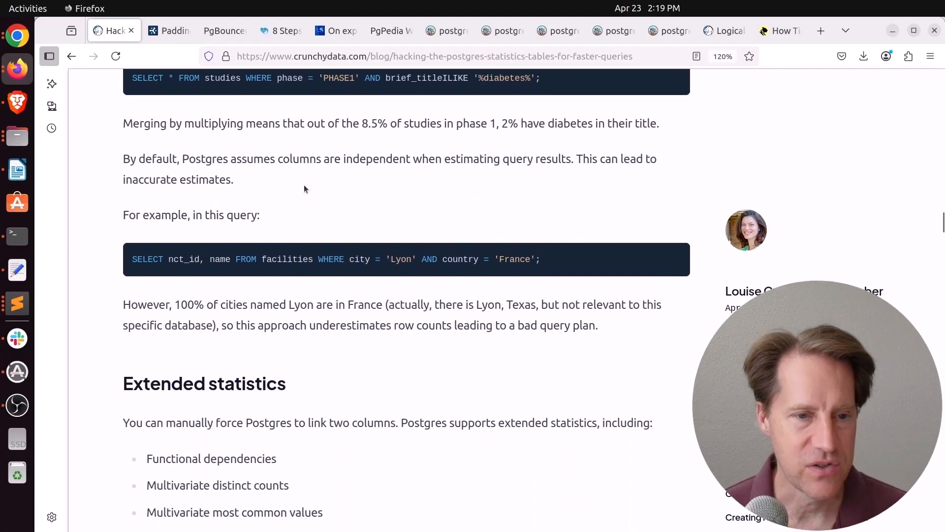
pyautogui.scroll(-3)
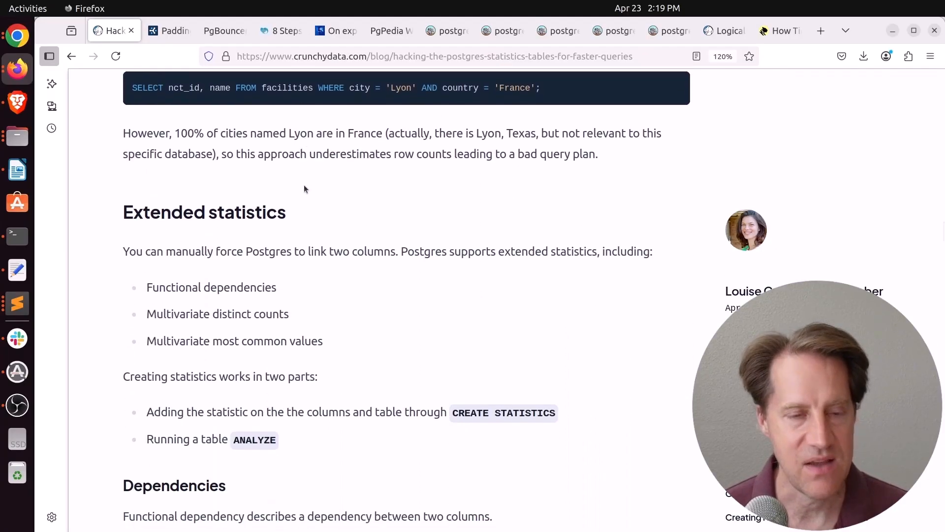
pyautogui.scroll(3)
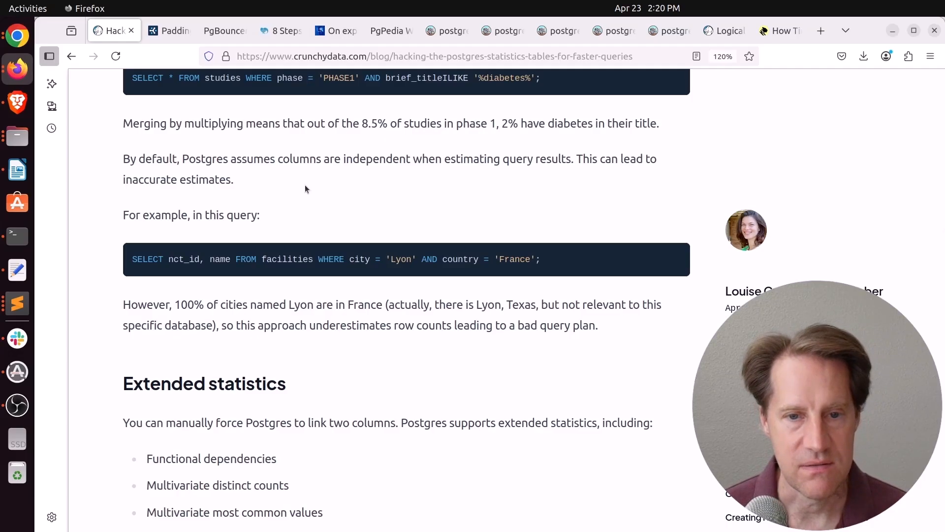
pyautogui.scroll(-3)
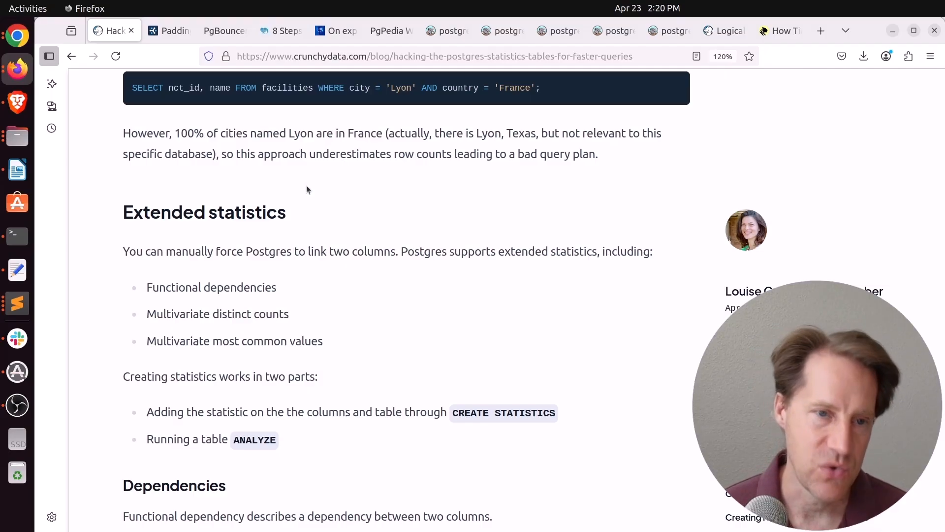
pyautogui.moveTo(241, 219)
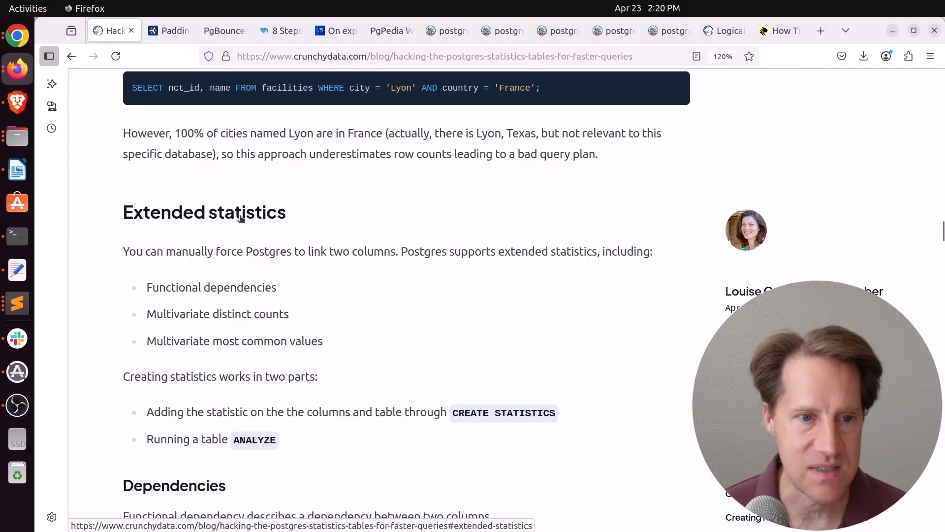
# Read further through the Crunchy Data post toward its further-reading links
pyautogui.scroll(-3)
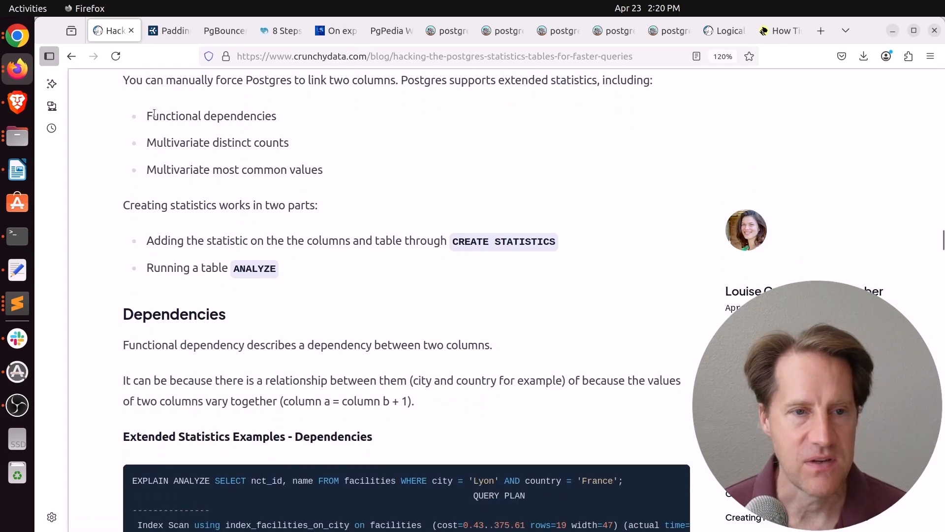
pyautogui.moveTo(272, 157)
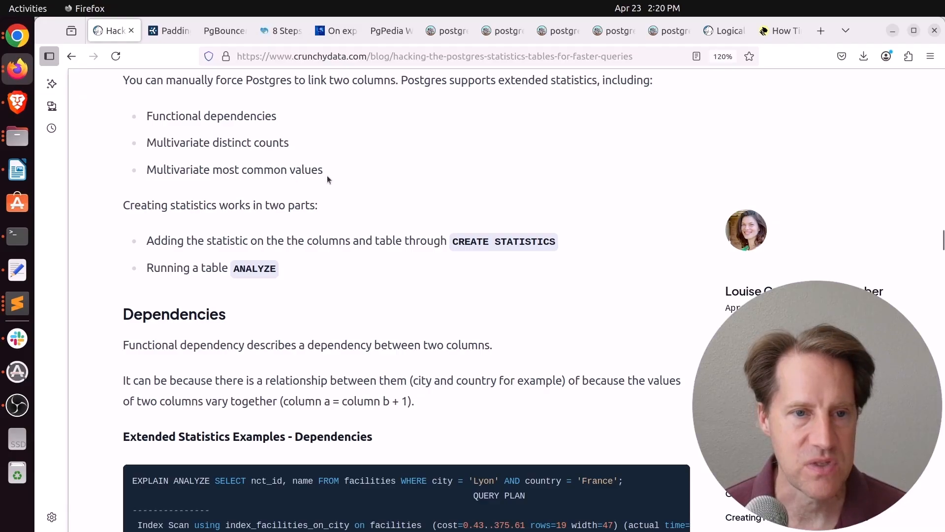
pyautogui.scroll(-3)
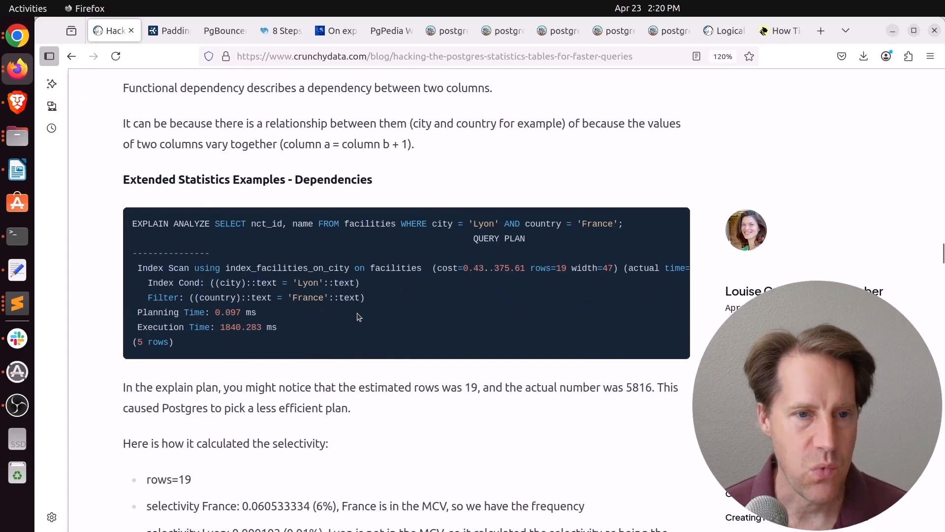
pyautogui.scroll(-3)
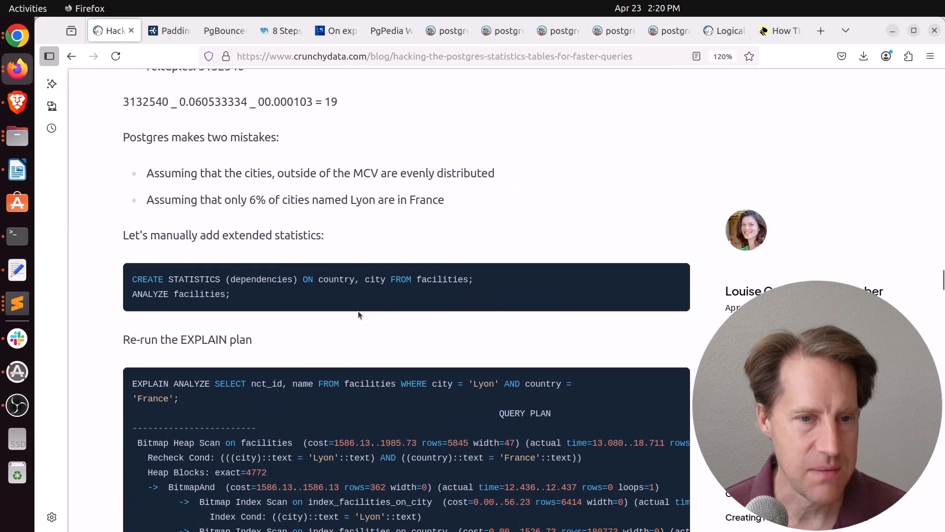
pyautogui.scroll(-3)
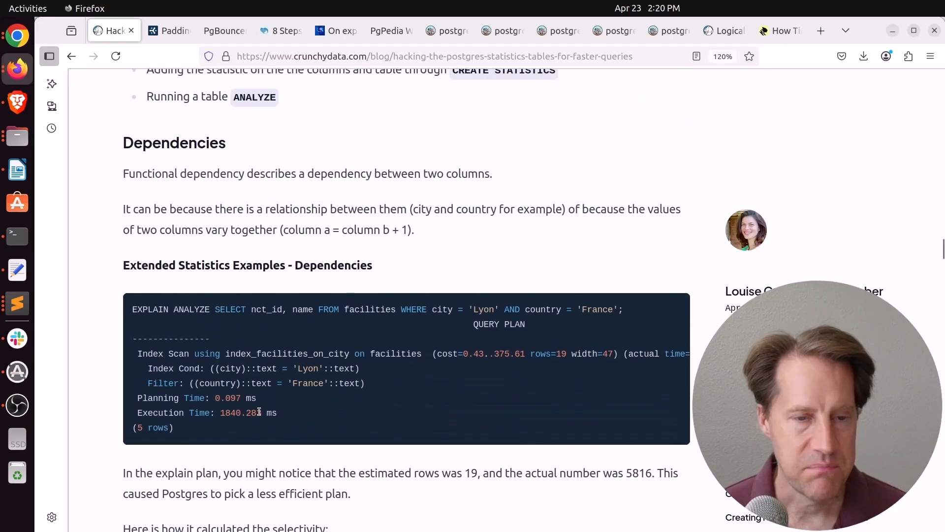
pyautogui.scroll(-3)
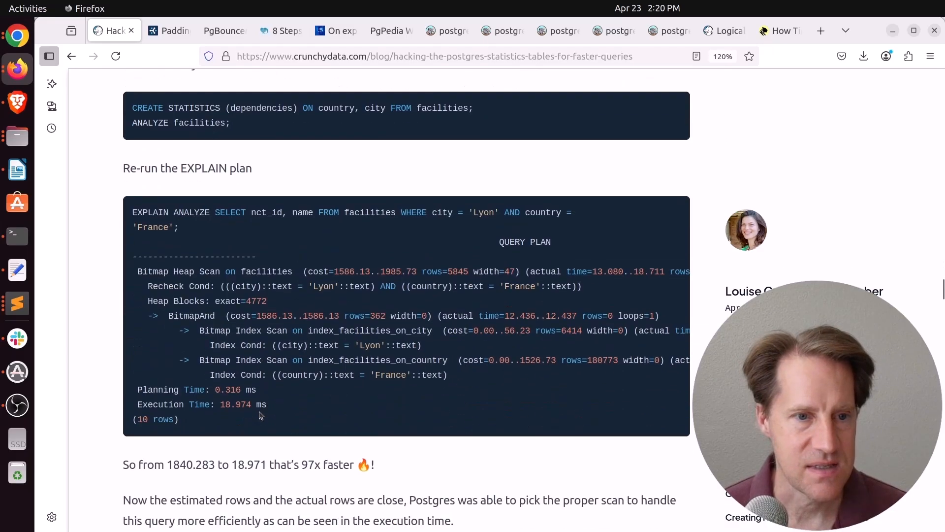
pyautogui.scroll(-3)
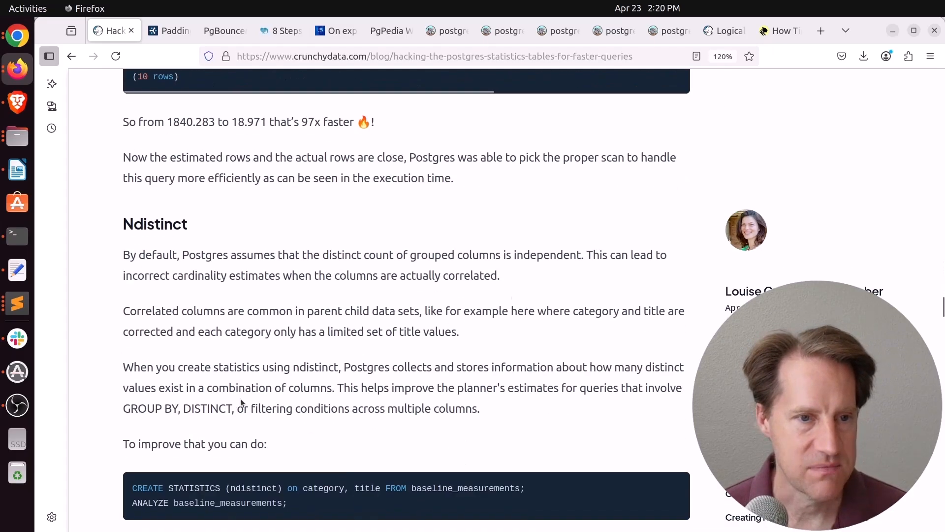
pyautogui.scroll(-3)
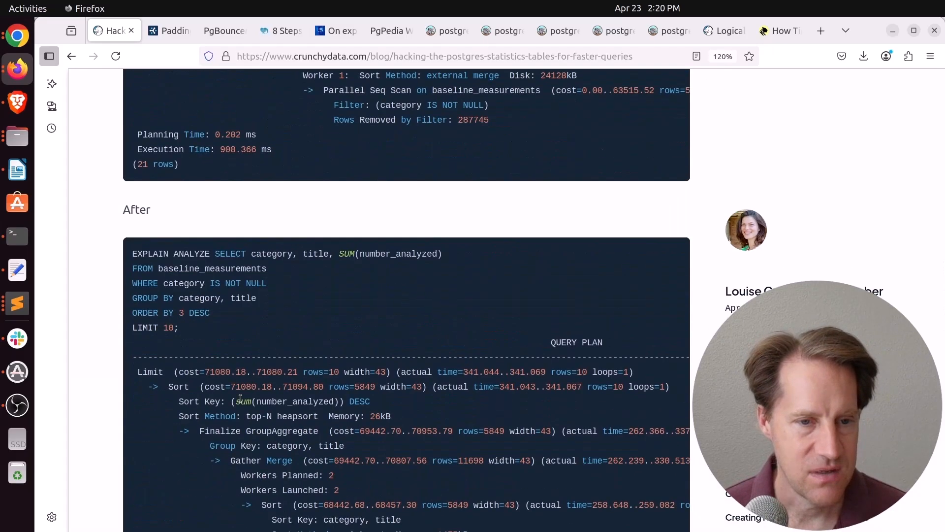
pyautogui.scroll(-3)
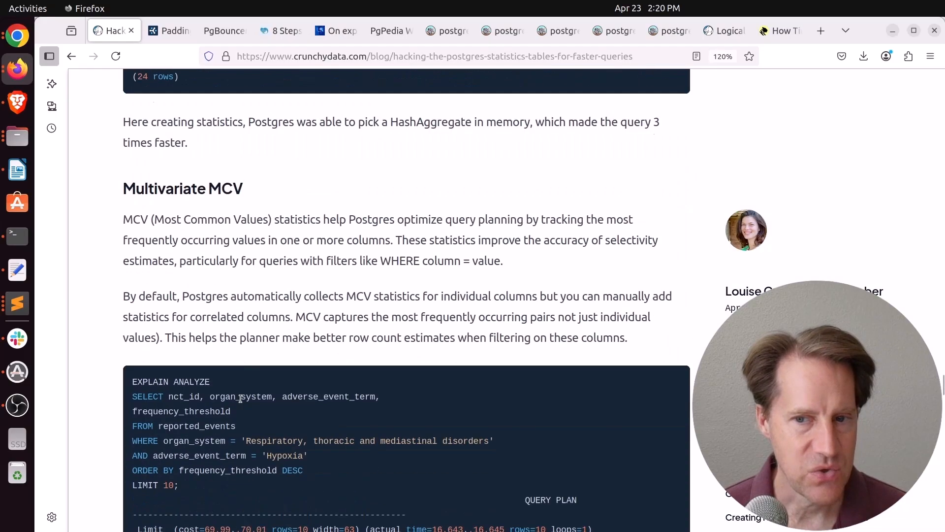
pyautogui.scroll(-3)
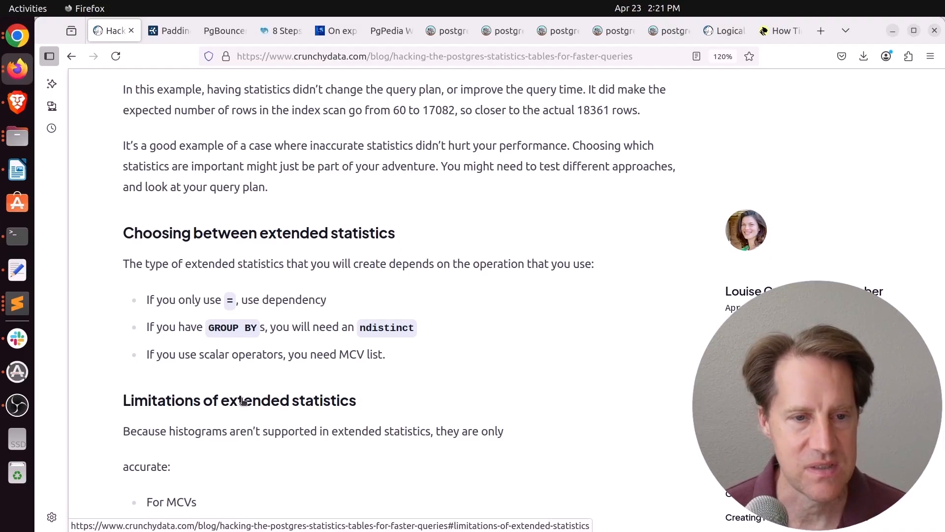
# Finish at the Conclusion and switch to the Cybertec 'Padding' article tab
pyautogui.scroll(-3)
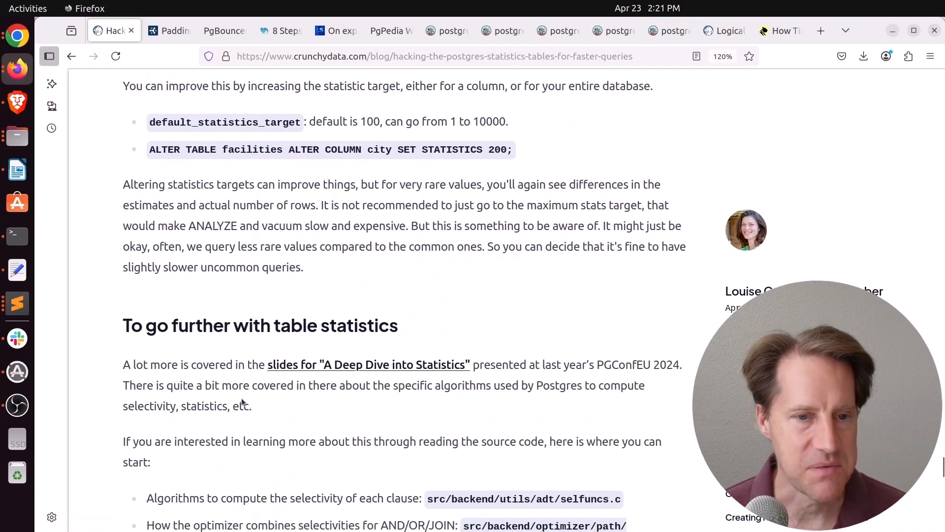
pyautogui.scroll(-3)
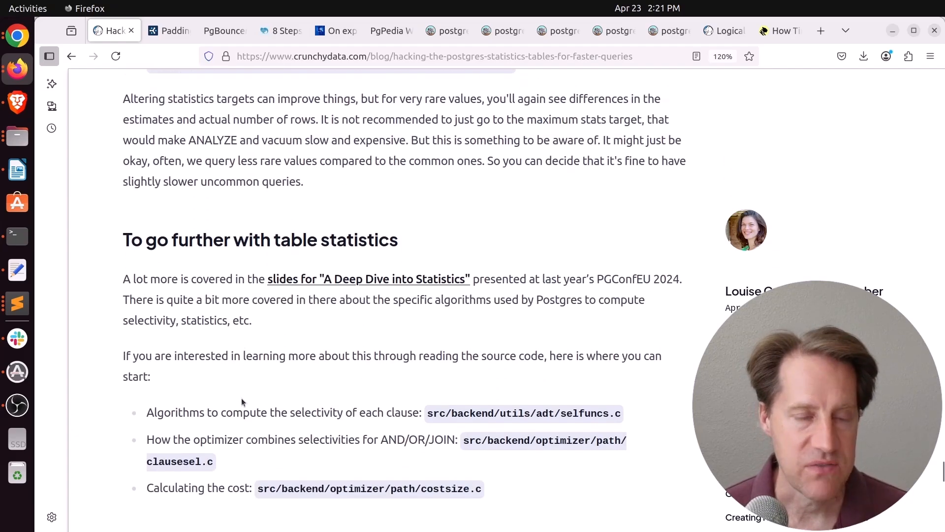
pyautogui.scroll(-3)
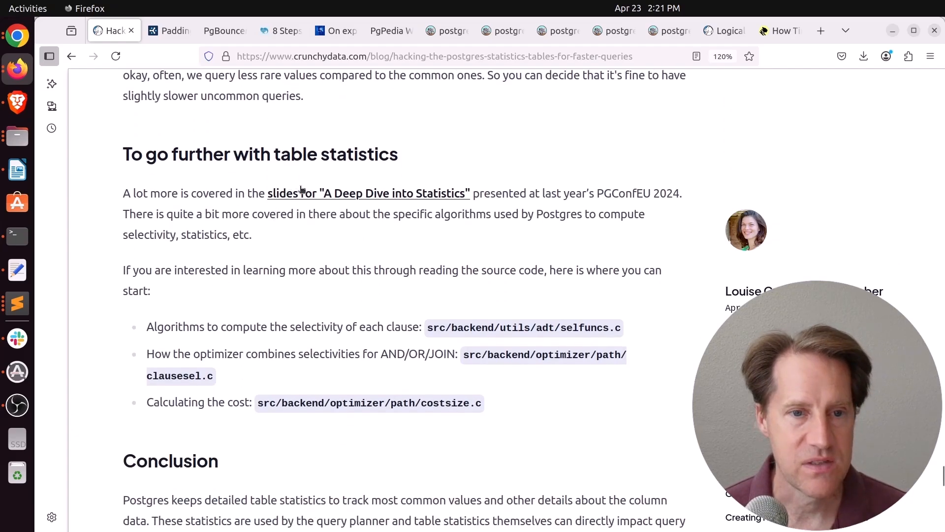
pyautogui.moveTo(335, 197)
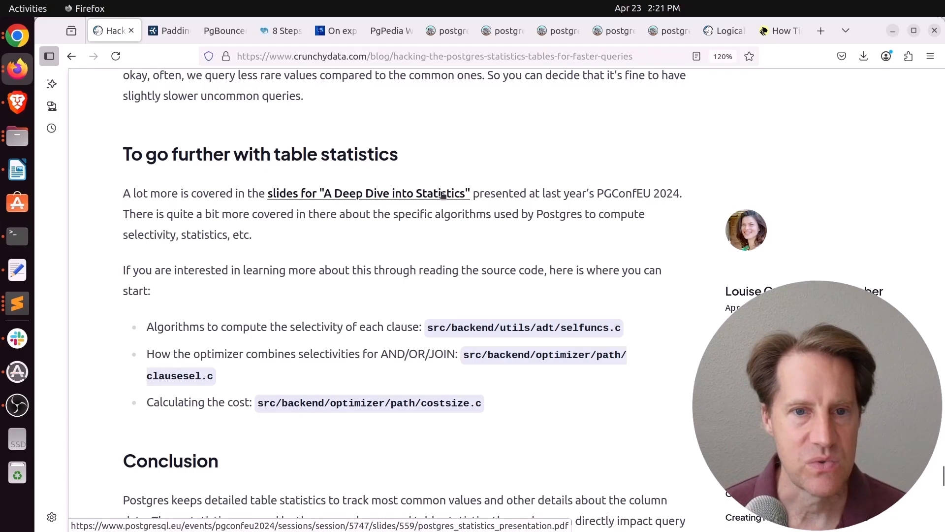
pyautogui.moveTo(632, 193)
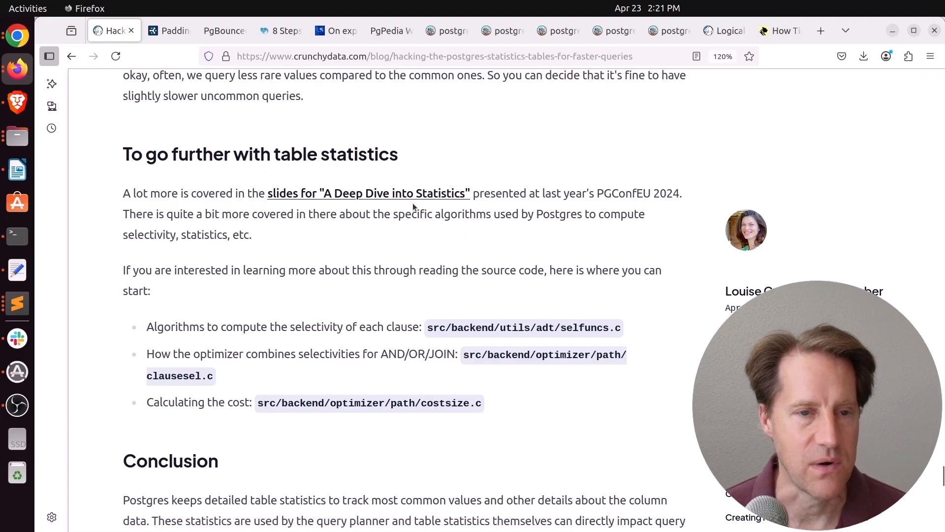
pyautogui.click(170, 30)
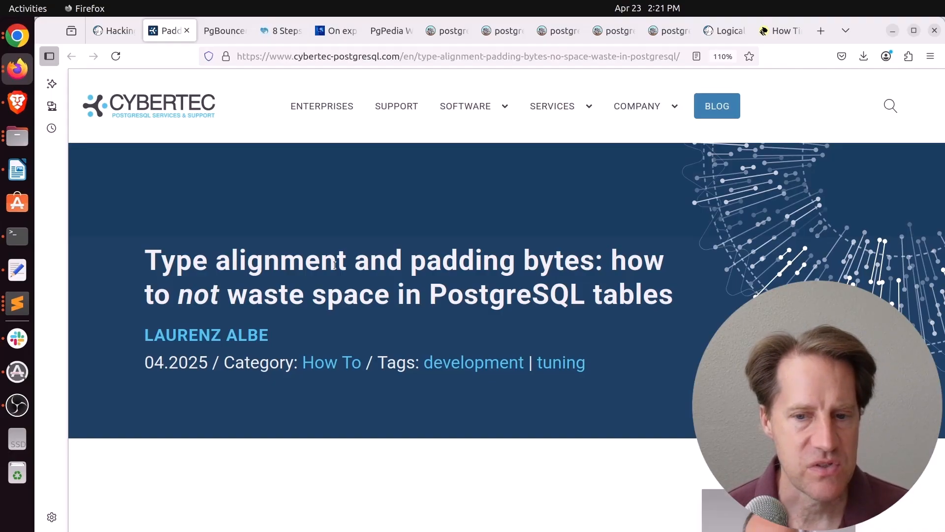
# Read to 'What is data type alignment?' and highlight uuid in the typalign results
pyautogui.scroll(-3)
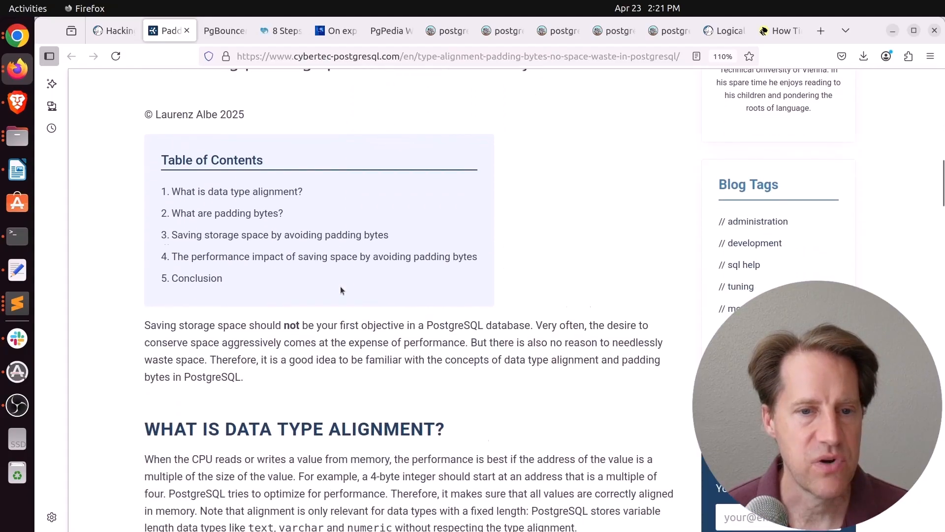
pyautogui.scroll(-3)
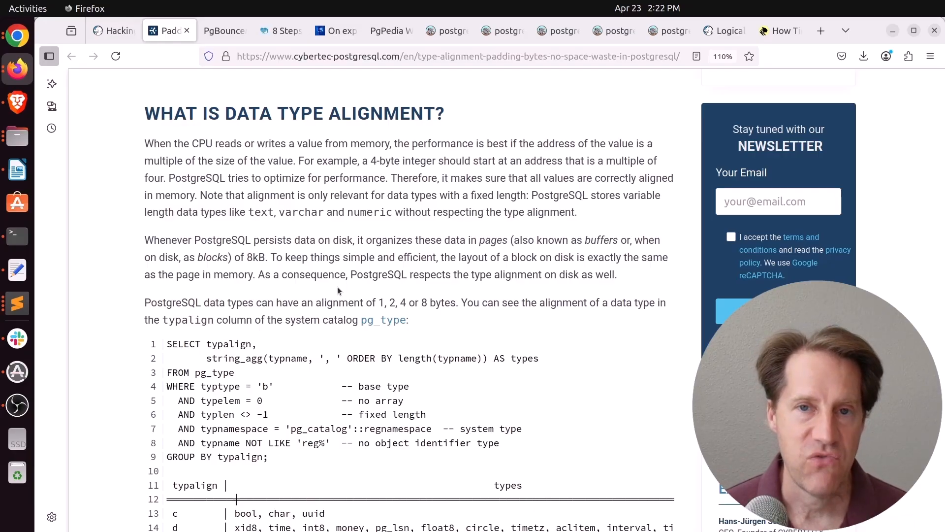
pyautogui.scroll(-3)
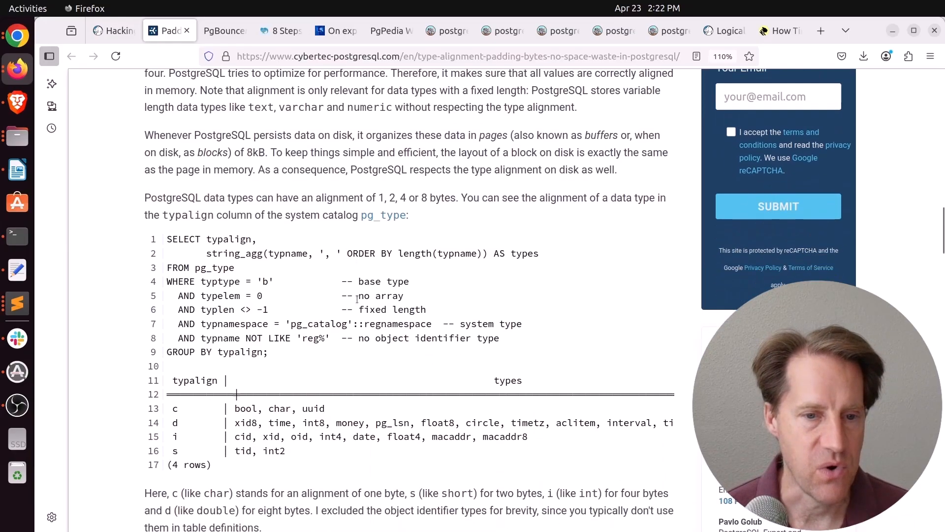
pyautogui.scroll(-3)
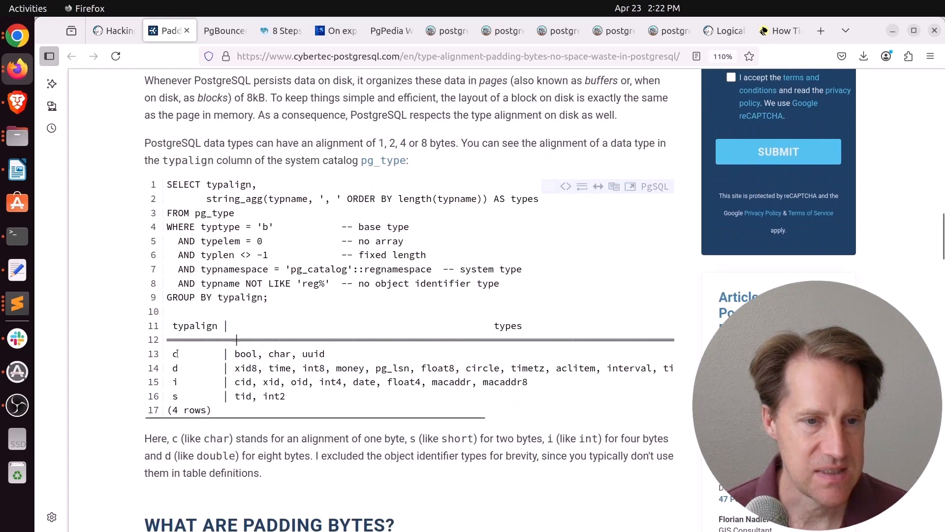
pyautogui.moveTo(234, 354); pyautogui.dragTo(300, 354)
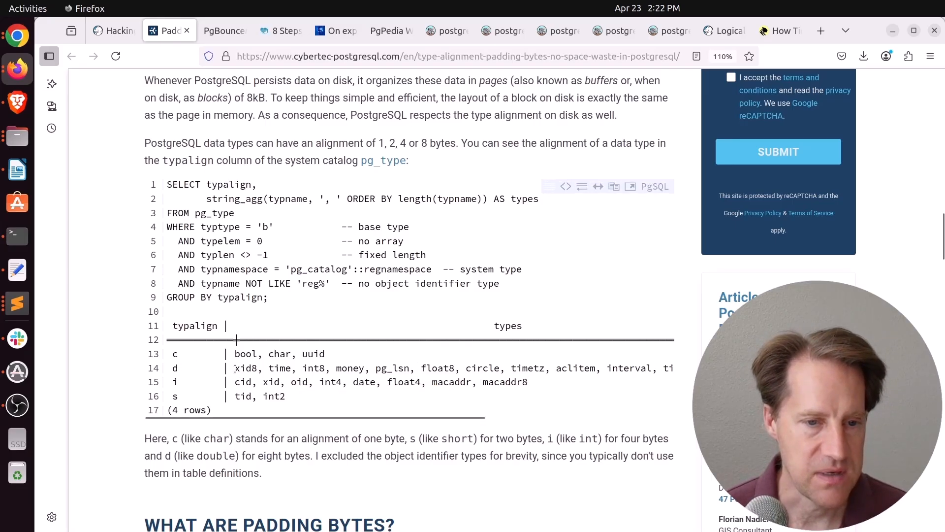
pyautogui.moveTo(234, 368); pyautogui.dragTo(645, 368)
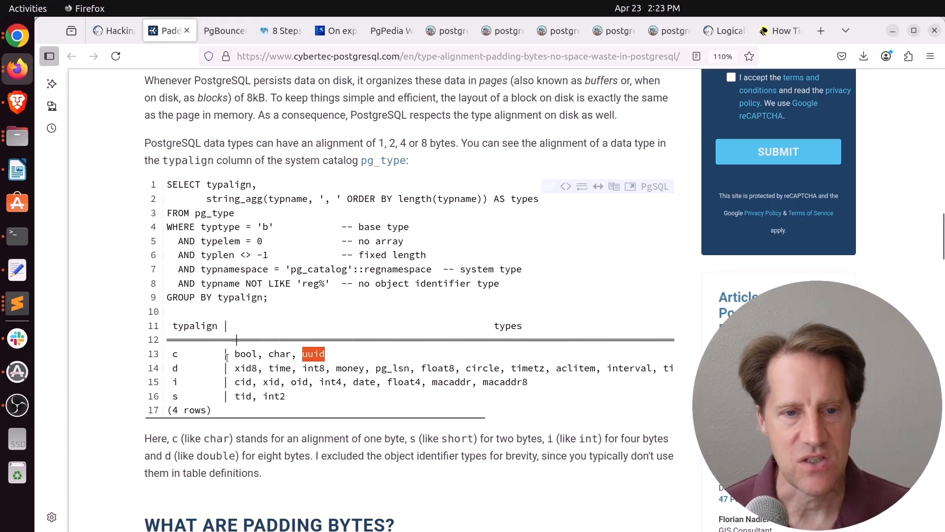
# Highlight the padding zero bytes in the hex output and the col4 double precision column
pyautogui.scroll(-3)
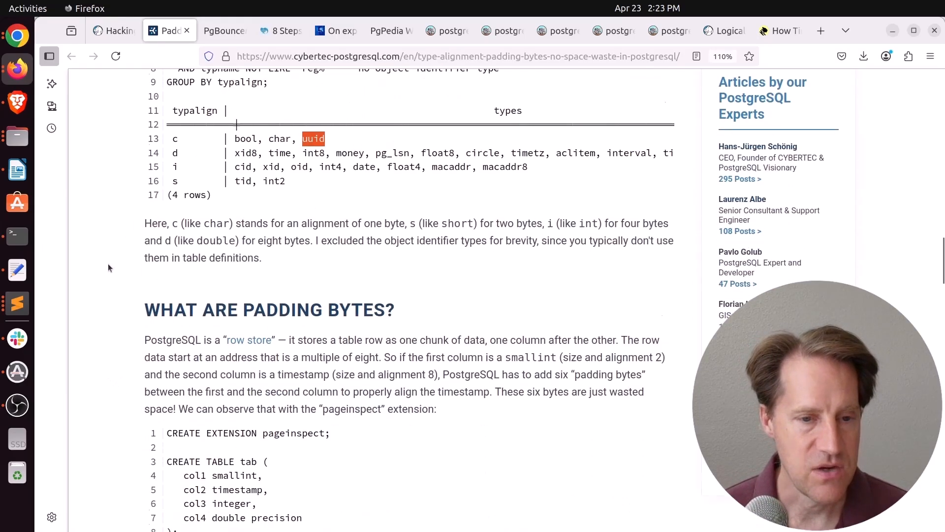
pyautogui.scroll(-3)
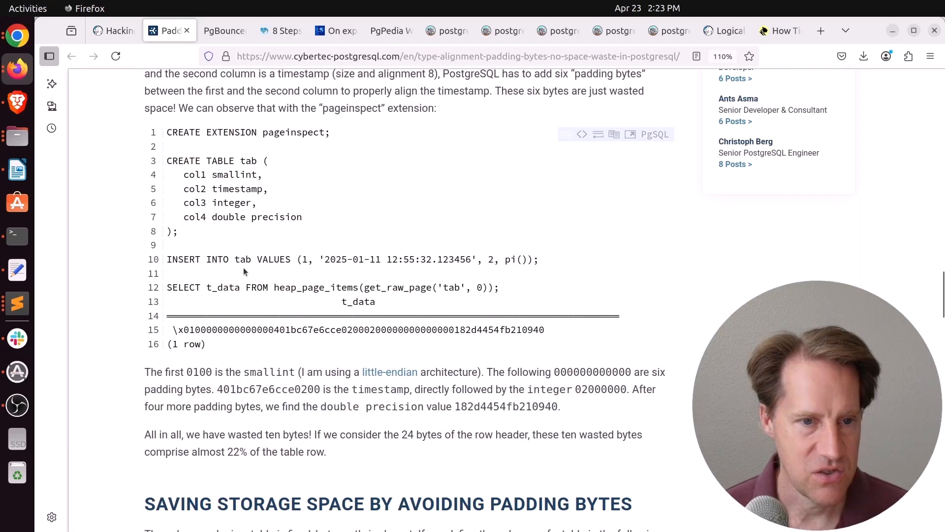
pyautogui.moveTo(242, 330); pyautogui.dragTo(272, 329)
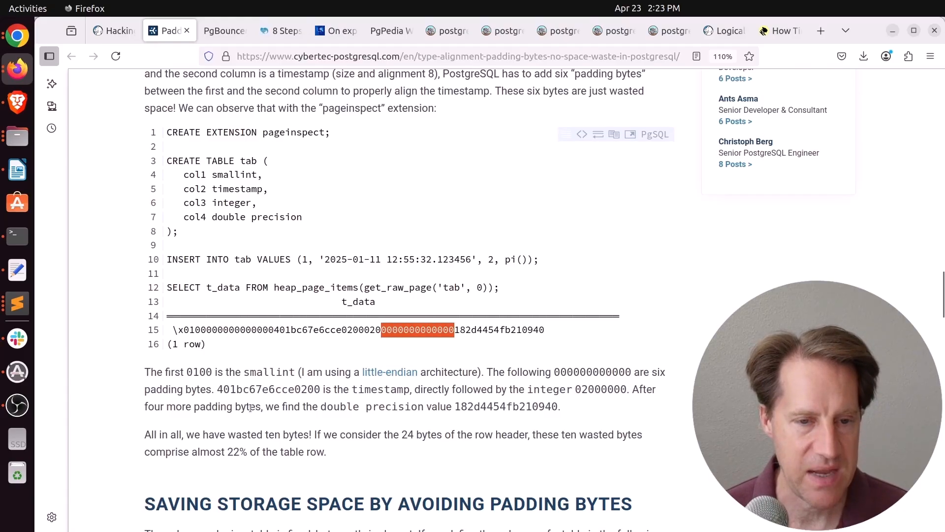
pyautogui.scroll(3)
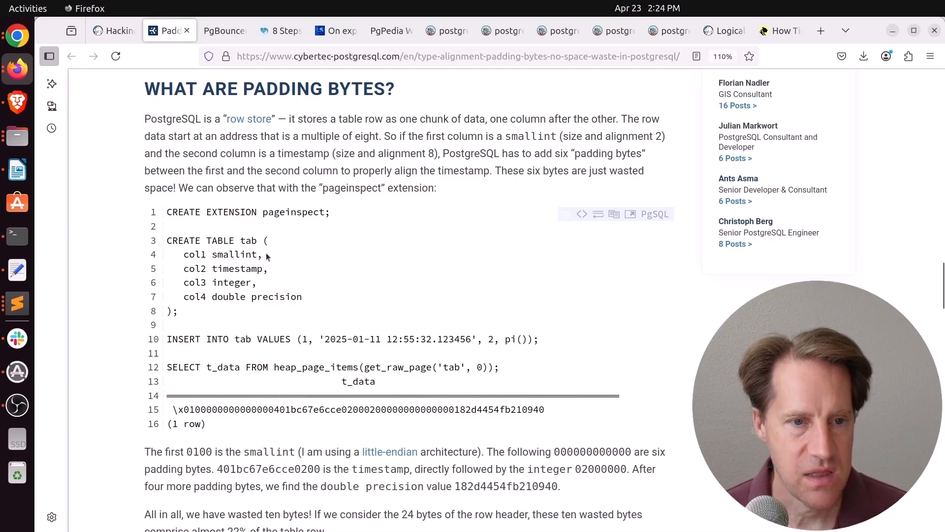
pyautogui.doubleClick(222, 254)
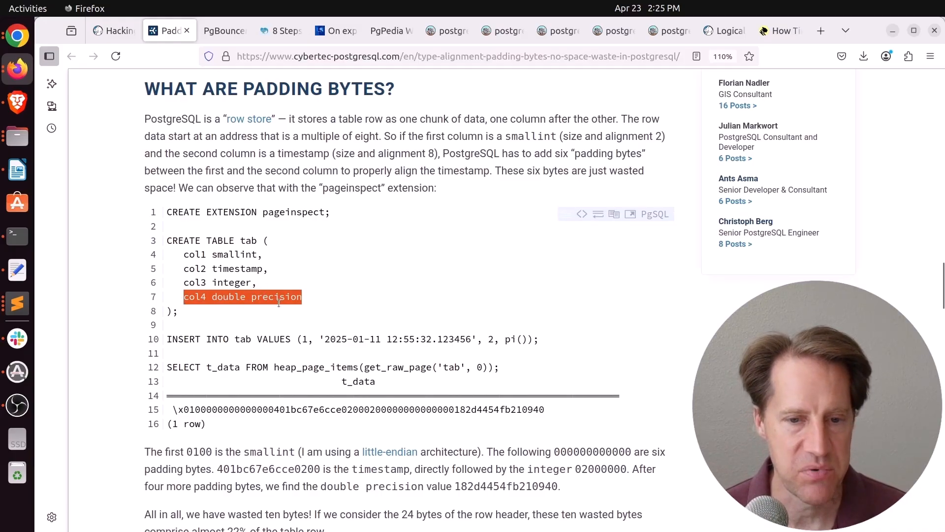
pyautogui.scroll(-3)
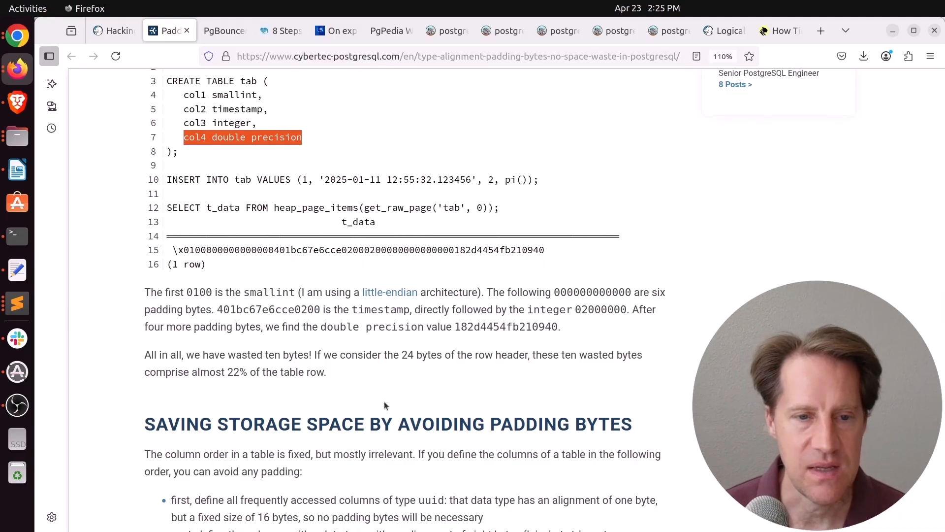
# Highlight the eight-byte alignment ordering rule, then read on to the reordered CREATE TABLE
pyautogui.scroll(-3)
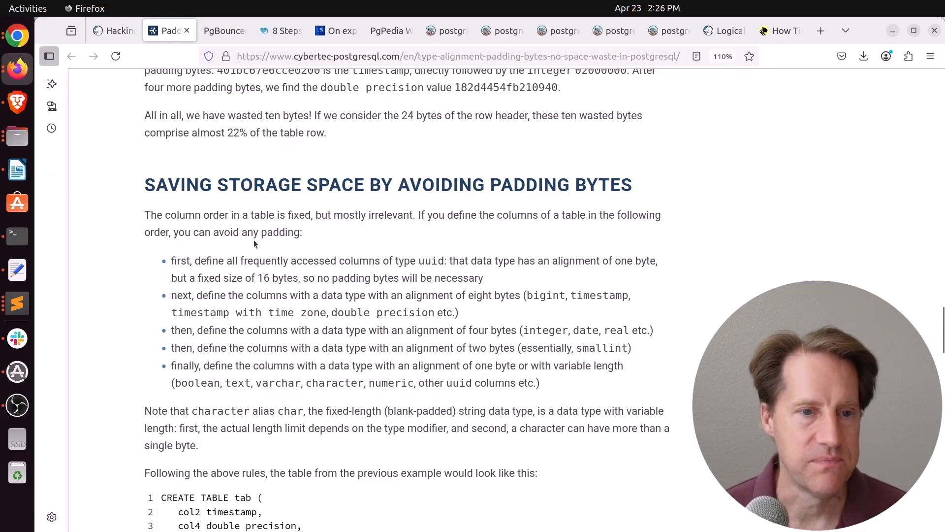
pyautogui.doubleClick(174, 260)
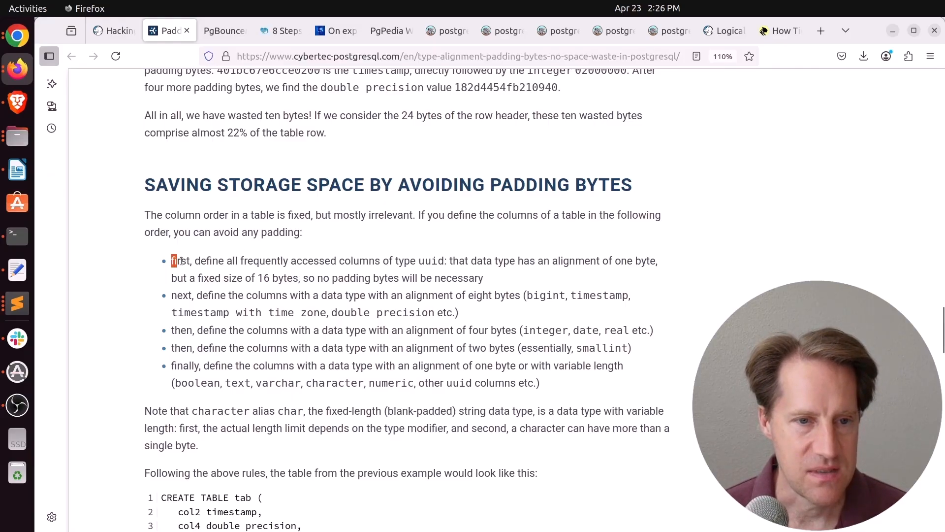
pyautogui.moveTo(172, 260); pyautogui.dragTo(410, 260)
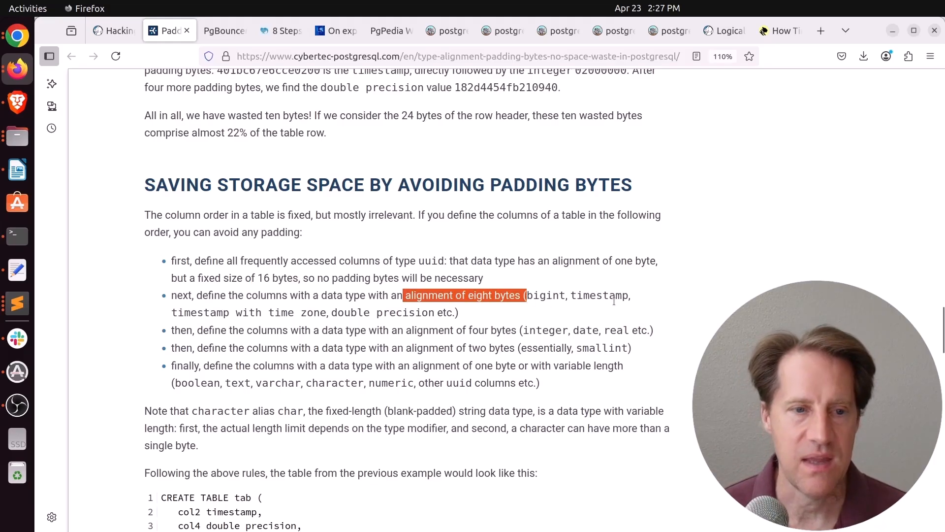
pyautogui.moveTo(272, 326)
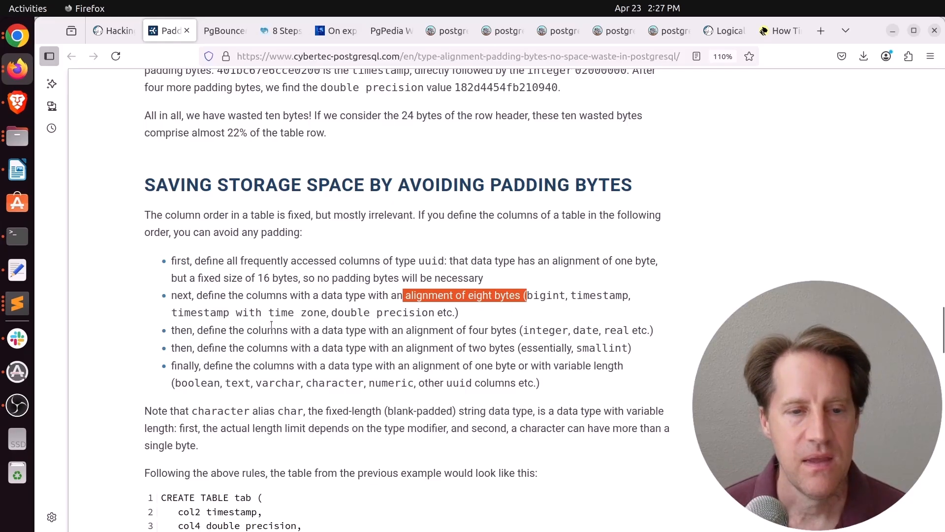
pyautogui.moveTo(520, 330)
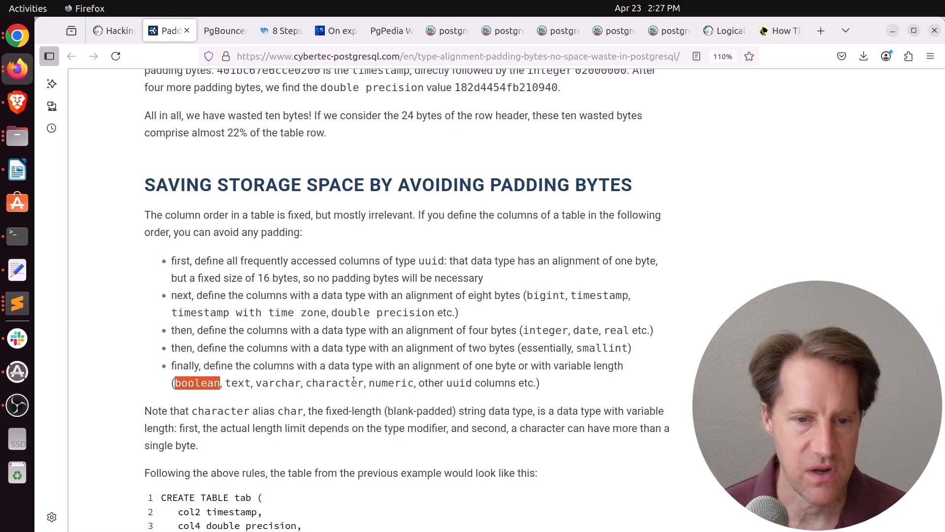
pyautogui.scroll(-3)
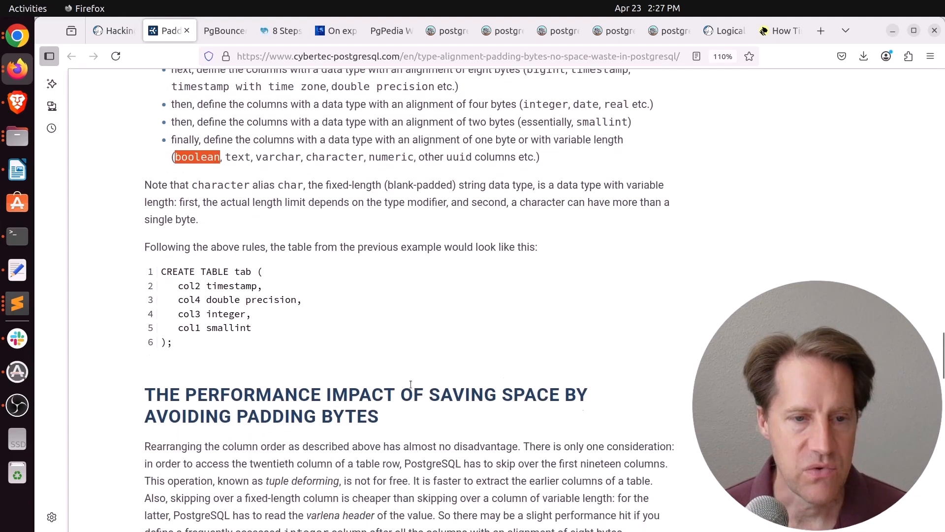
pyautogui.scroll(-3)
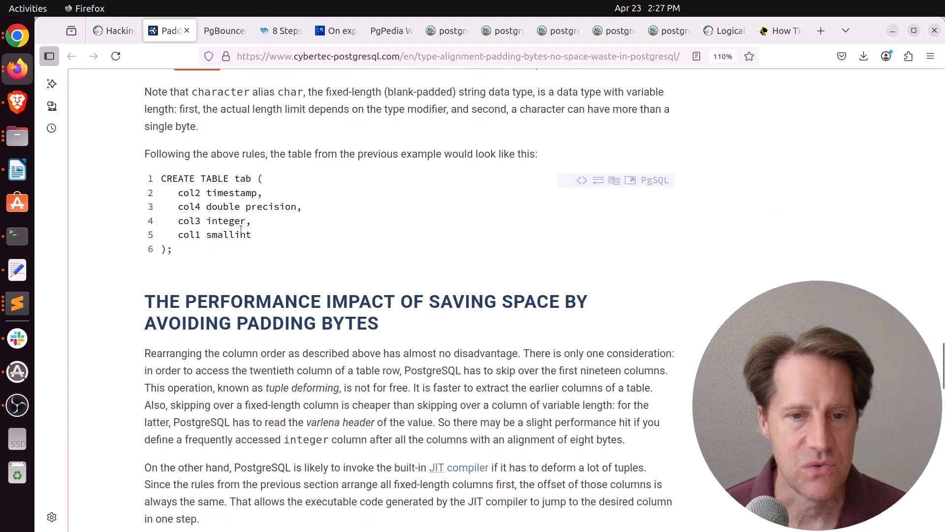
# Look over the PgBouncer 1.24.1 release notes, then switch to the pgEdge '8 Steps' tab
pyautogui.scroll(-3)
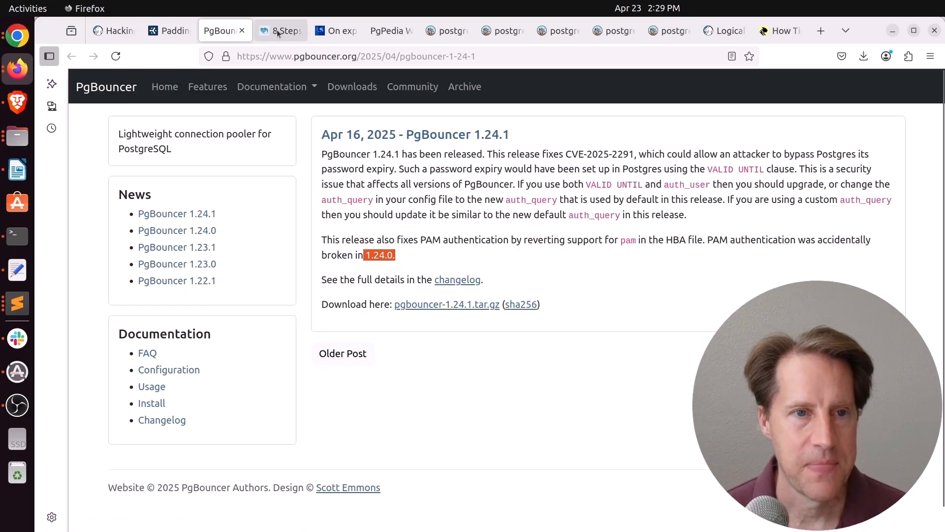
pyautogui.click(283, 31)
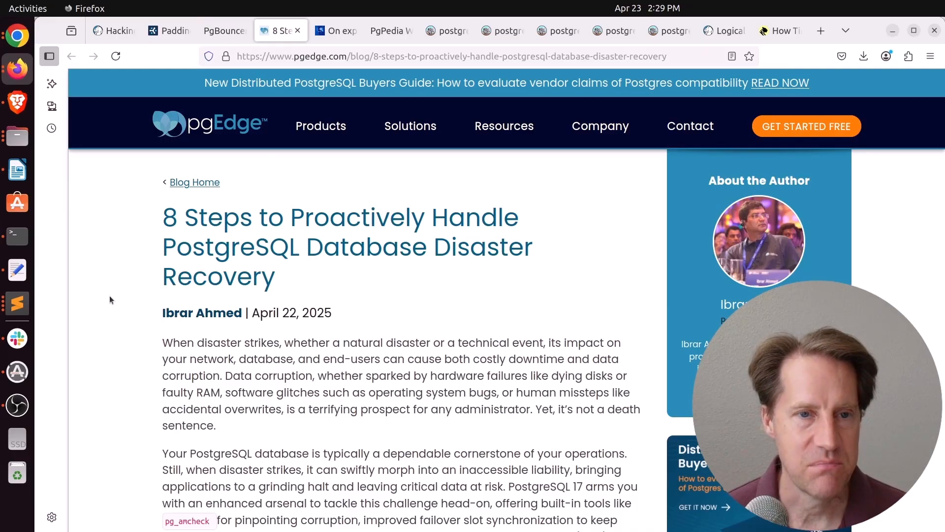
# Read Step 1's log severity levels and highlight the pg_amcheck command
pyautogui.scroll(-3)
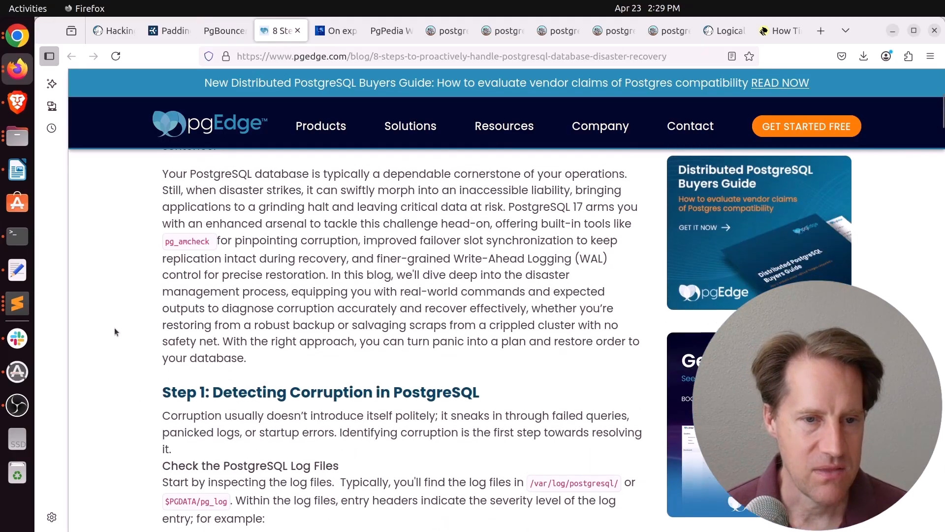
pyautogui.scroll(-3)
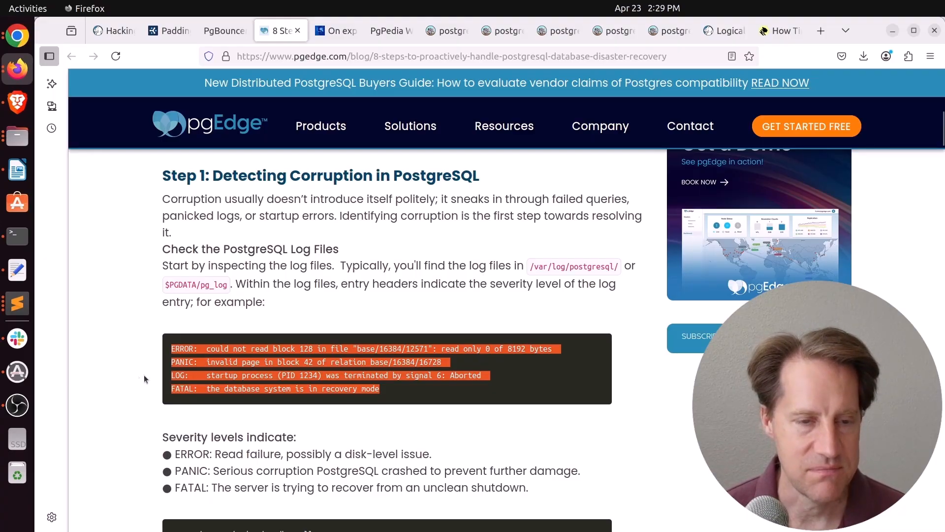
pyautogui.scroll(-3)
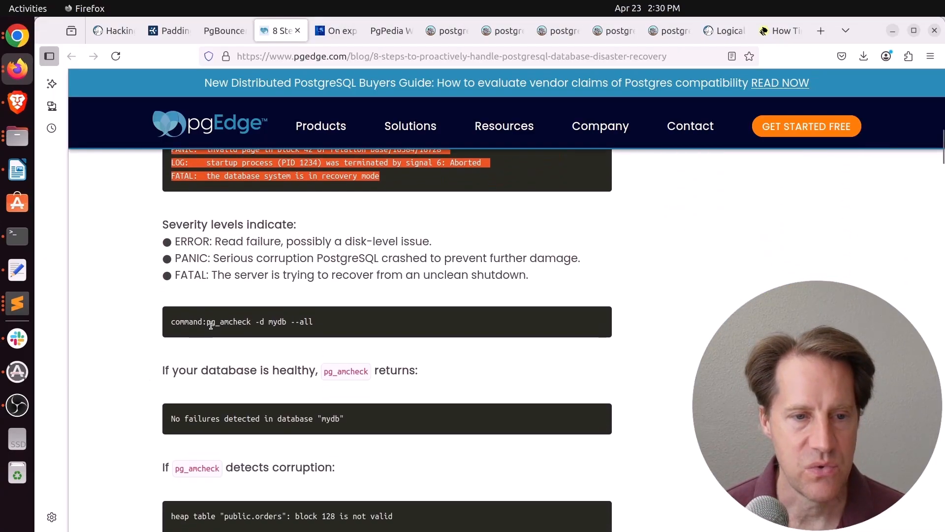
pyautogui.moveTo(209, 322); pyautogui.dragTo(317, 322)
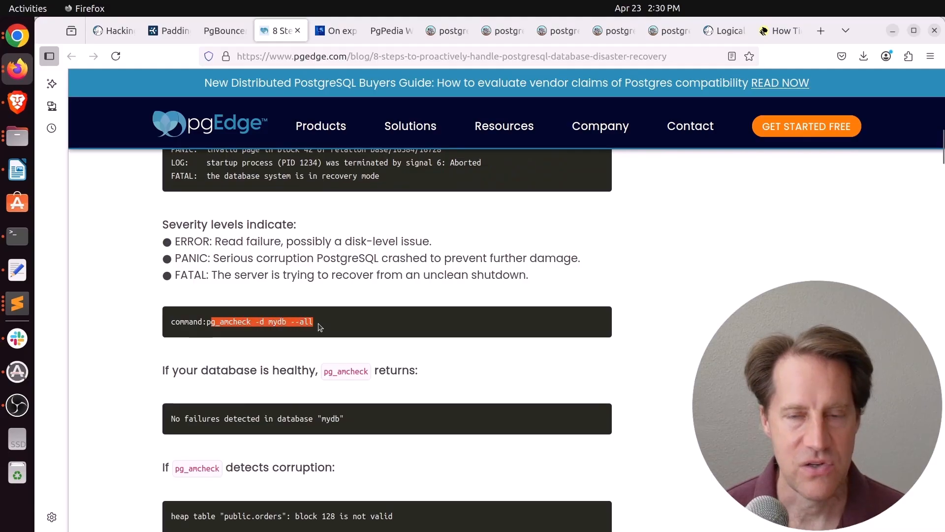
pyautogui.moveTo(311, 354)
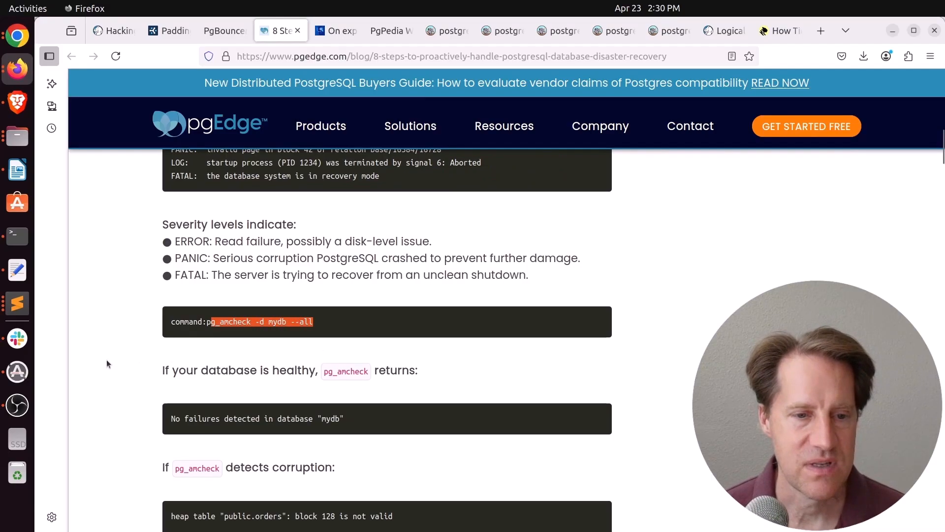
pyautogui.scroll(-3)
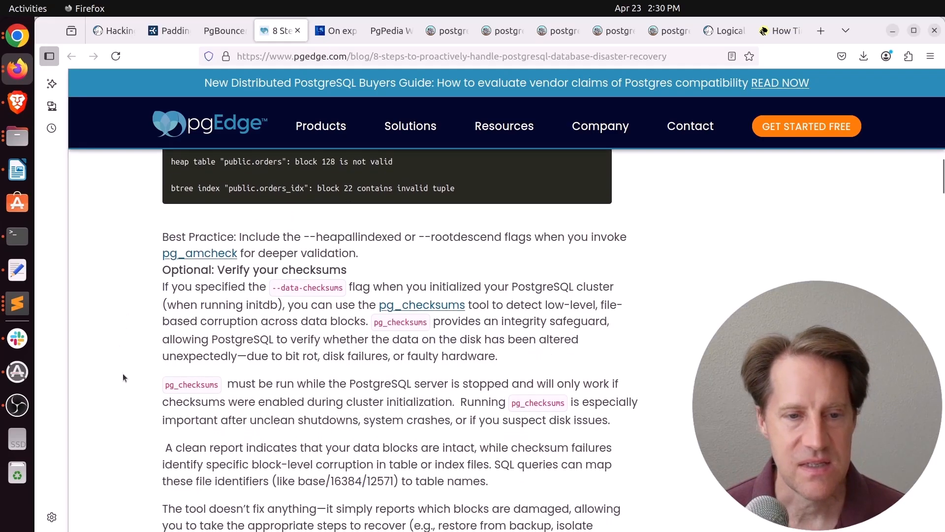
pyautogui.moveTo(310, 288)
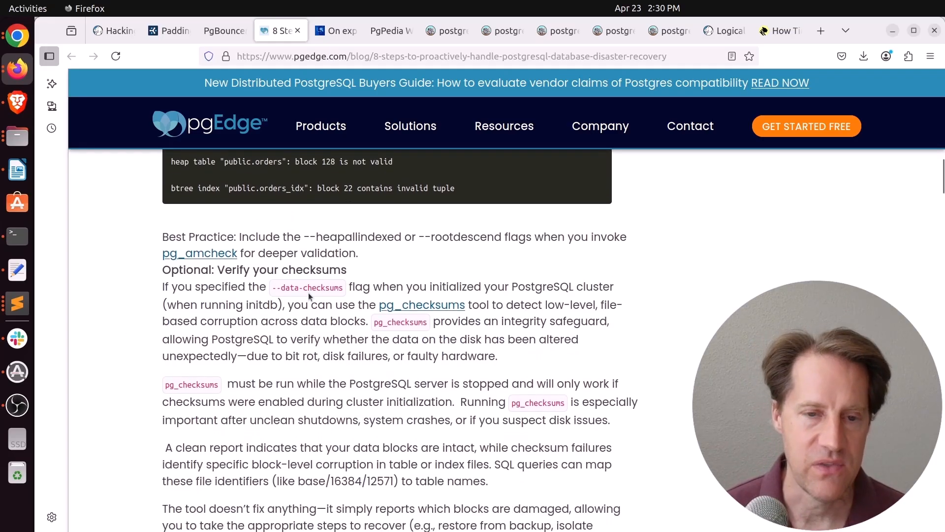
pyautogui.moveTo(147, 377)
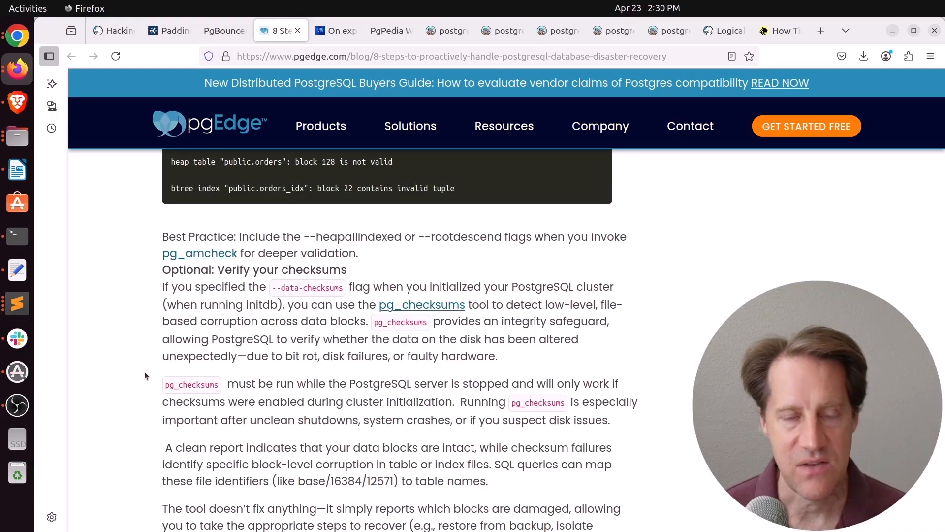
pyautogui.scroll(-3)
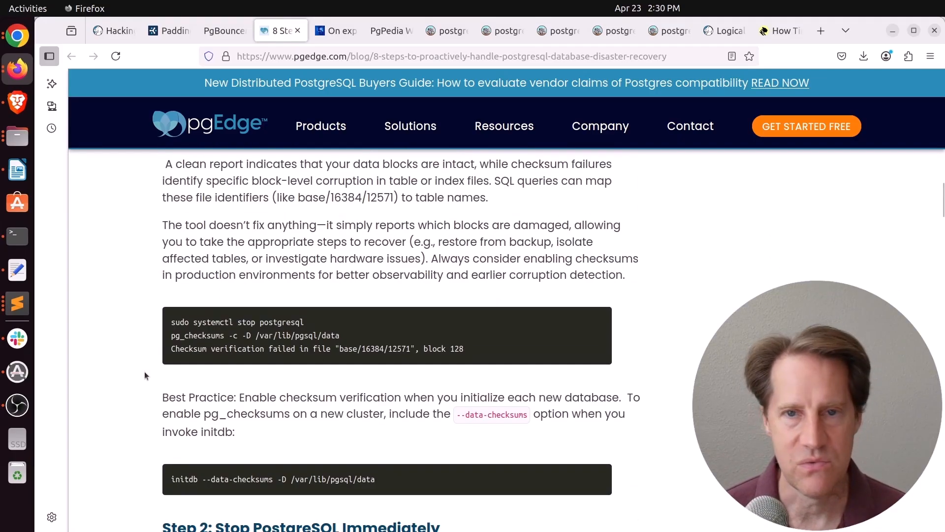
pyautogui.scroll(-3)
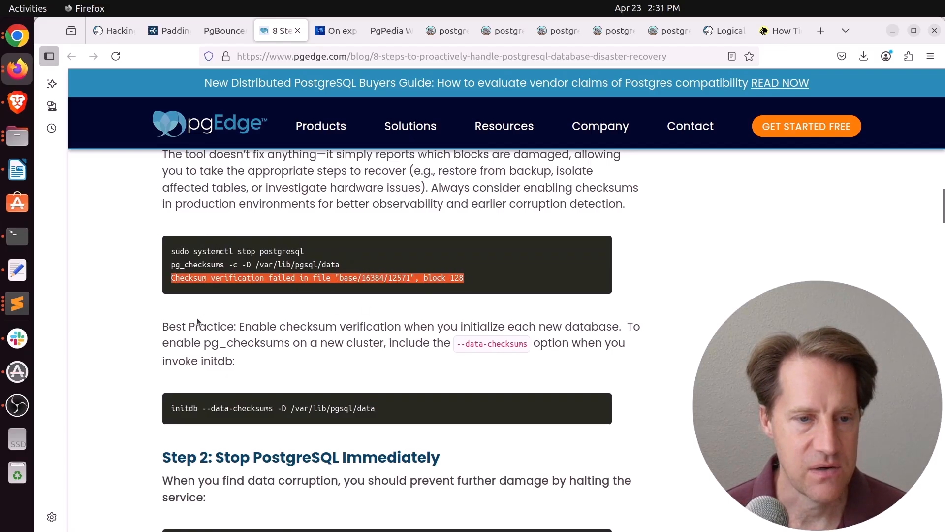
pyautogui.scroll(-3)
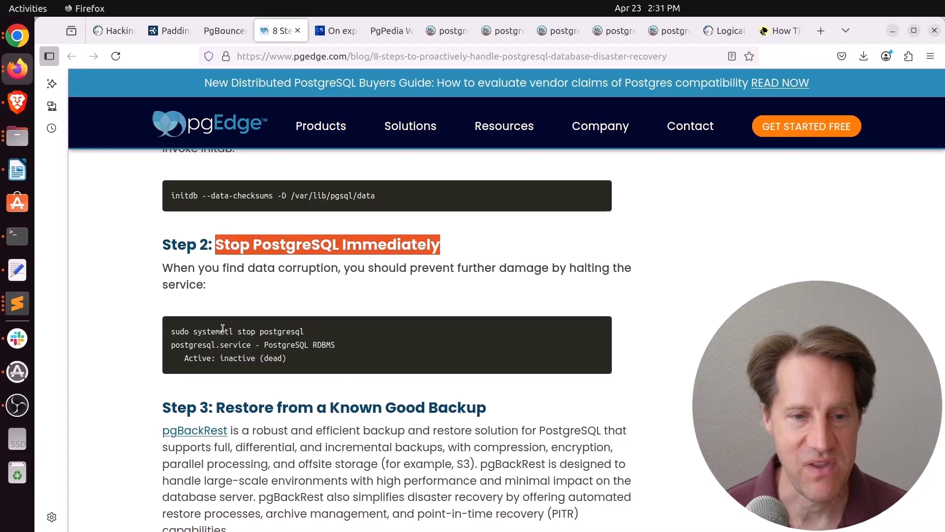
pyautogui.scroll(-3)
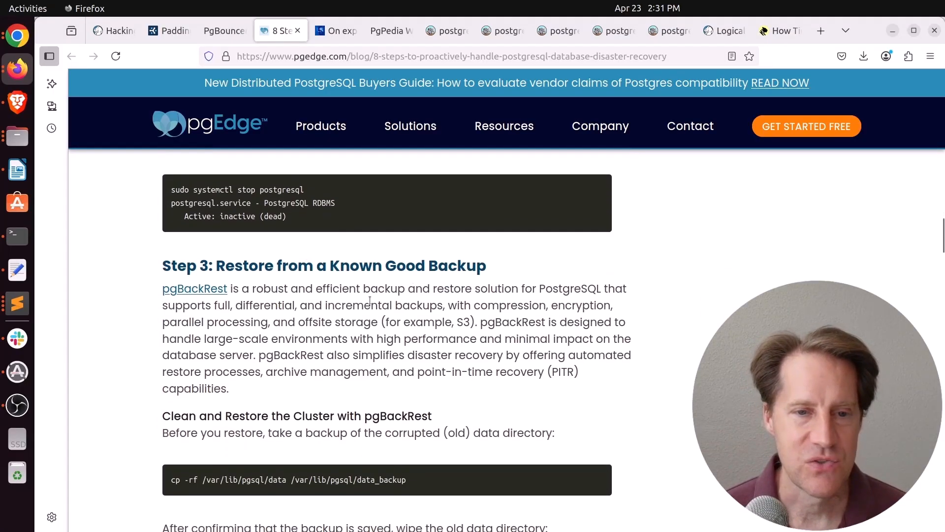
pyautogui.scroll(-3)
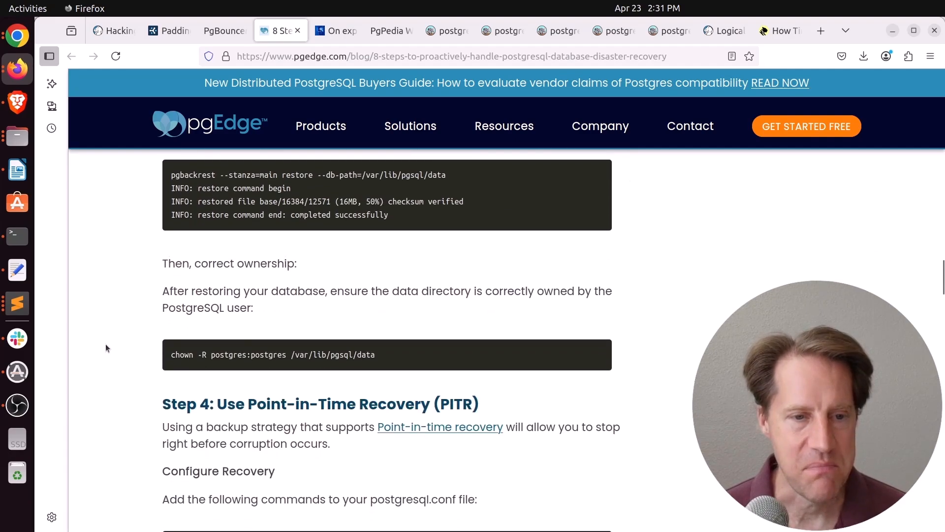
pyautogui.scroll(-3)
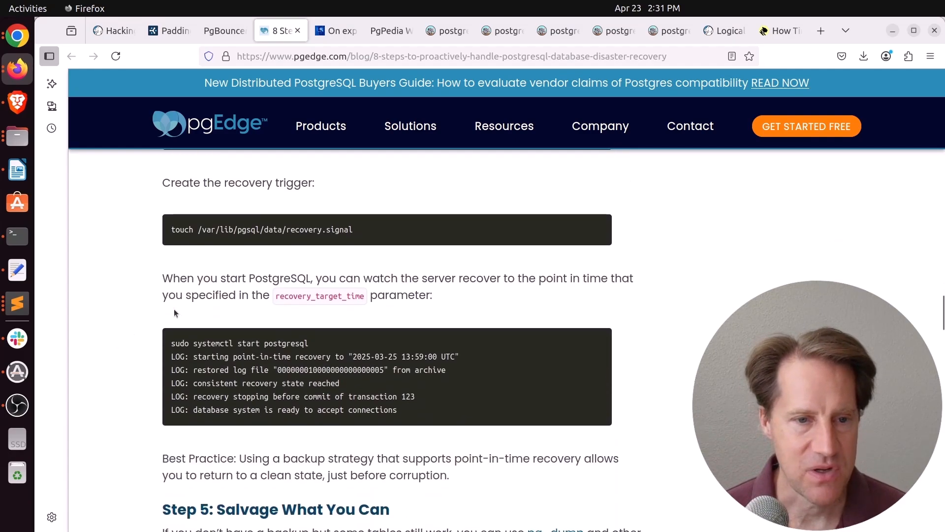
pyautogui.scroll(-3)
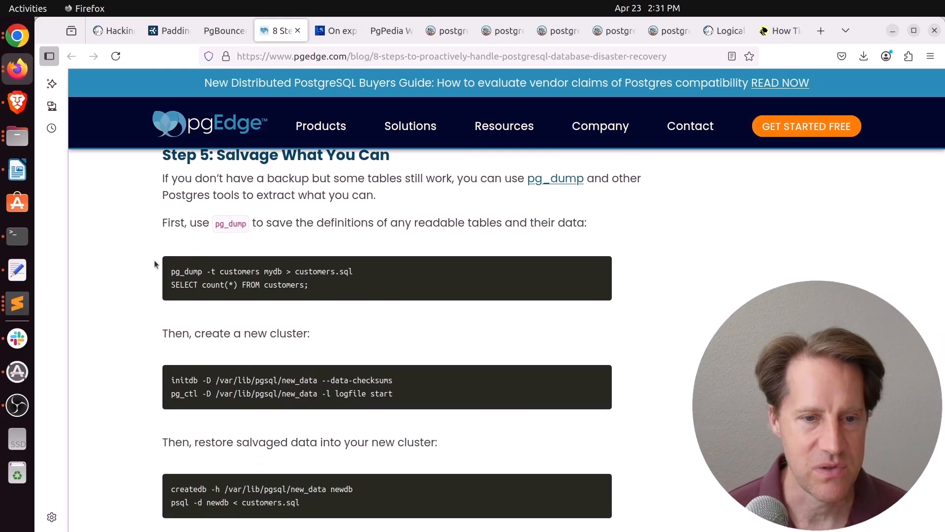
pyautogui.scroll(-3)
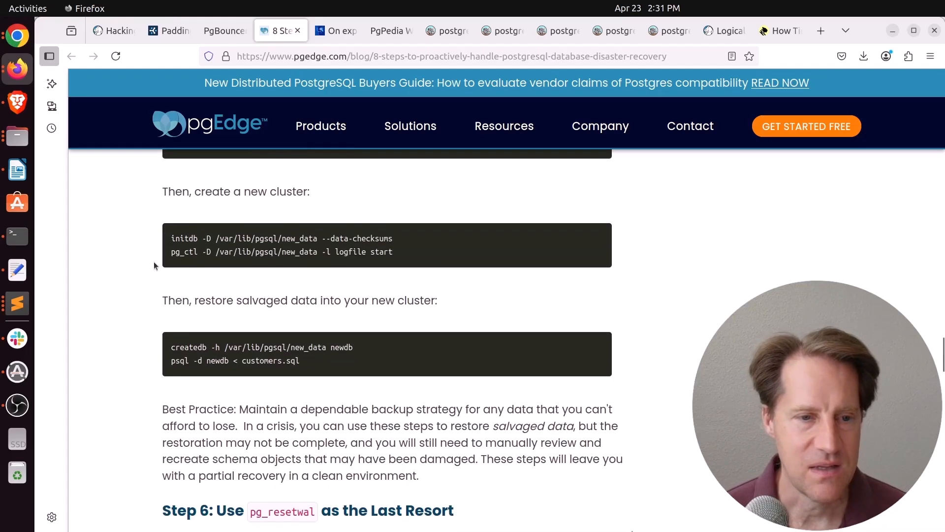
pyautogui.scroll(-3)
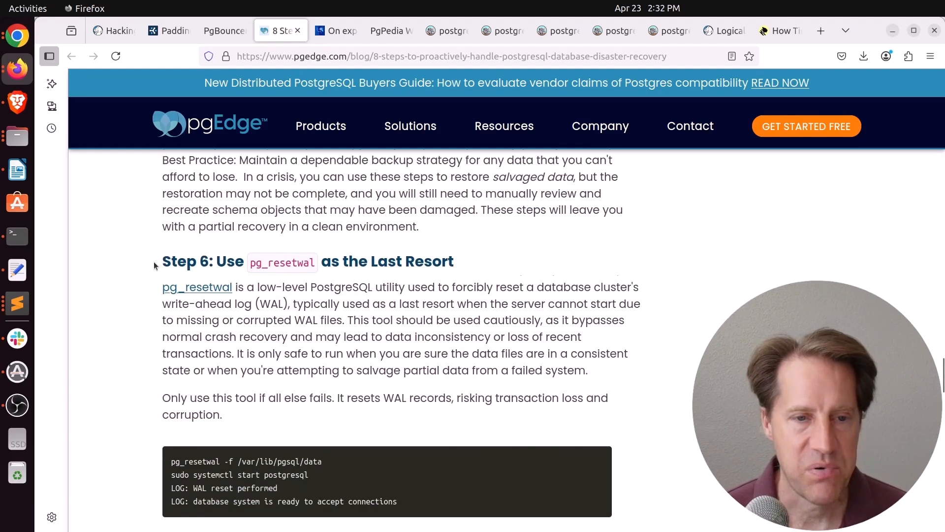
pyautogui.scroll(-3)
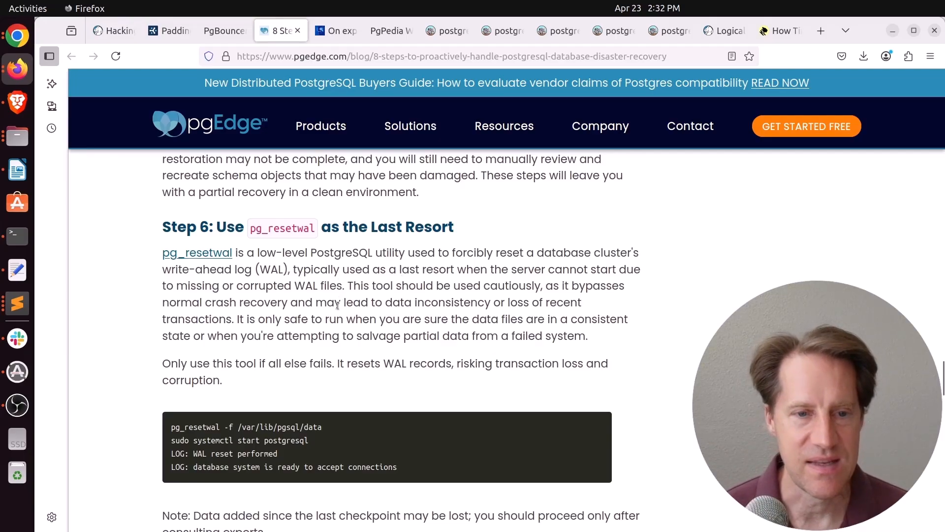
pyautogui.scroll(-3)
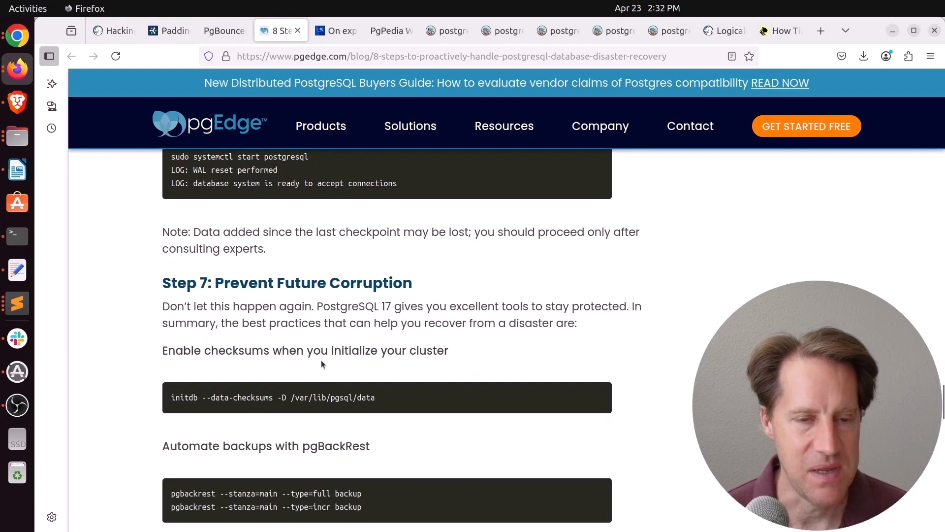
pyautogui.scroll(-3)
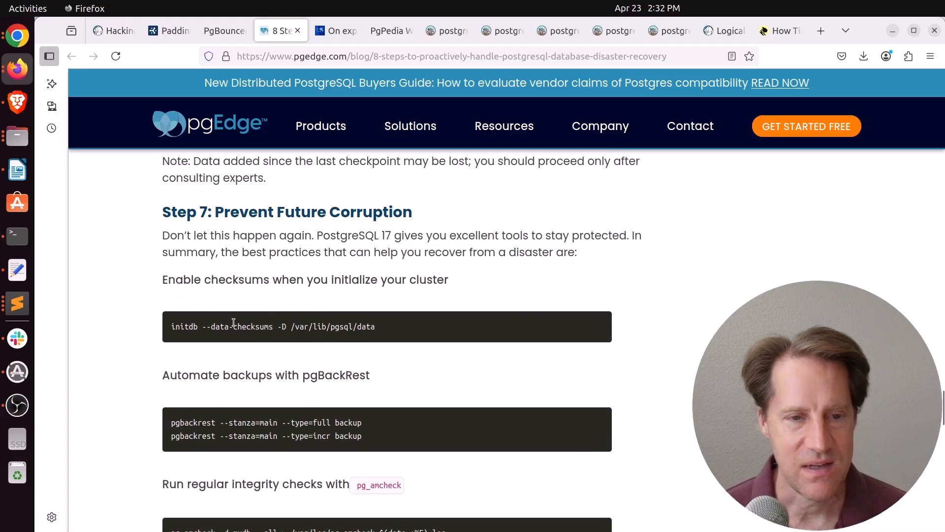
pyautogui.moveTo(151, 361)
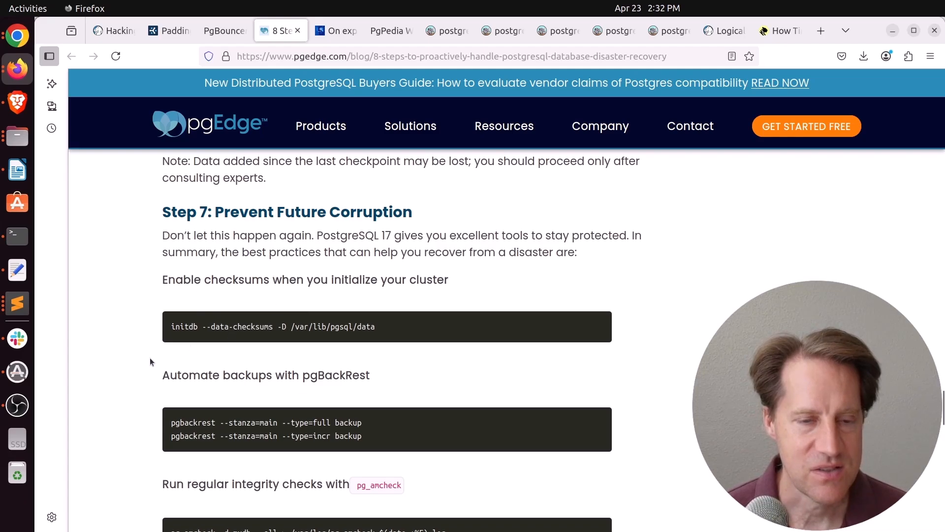
pyautogui.scroll(-3)
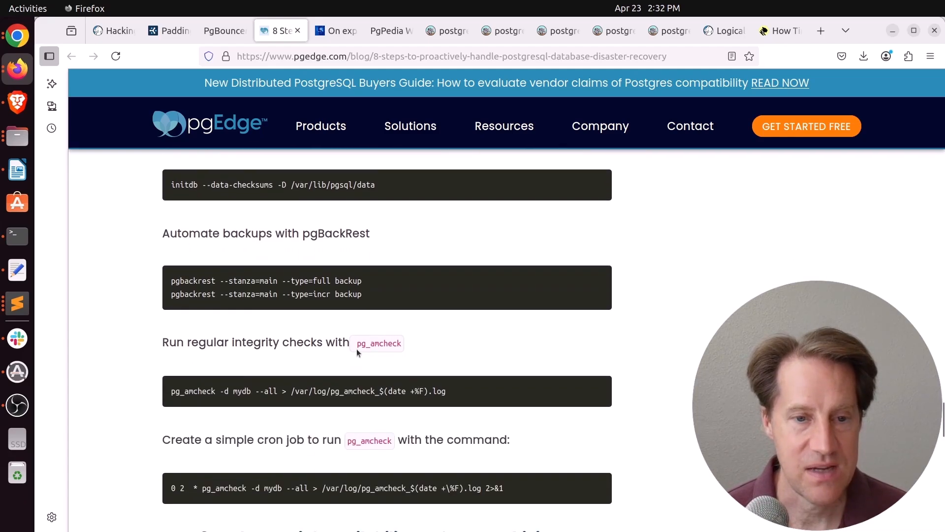
pyautogui.scroll(-3)
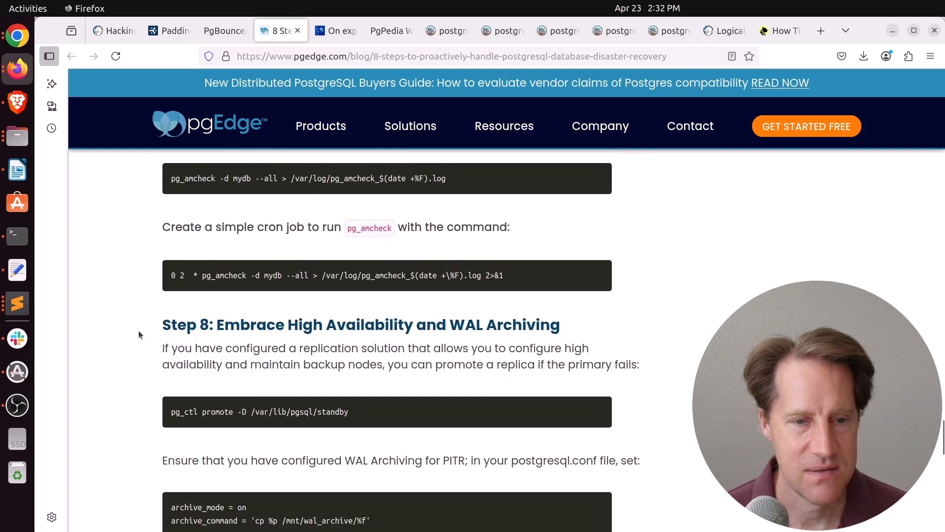
pyautogui.scroll(-3)
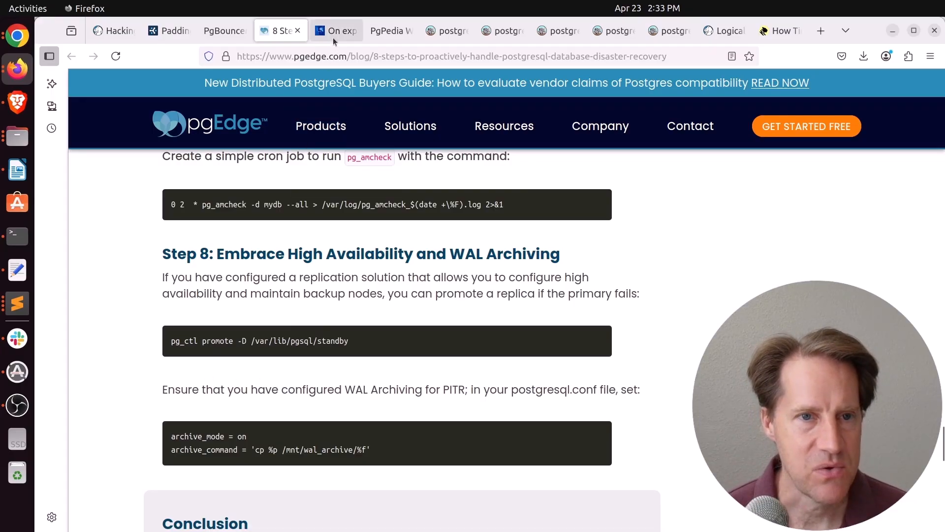
# Read the expression-reordering post to its end, then bring up the Writer do's and don'ts document
pyautogui.click(339, 31)
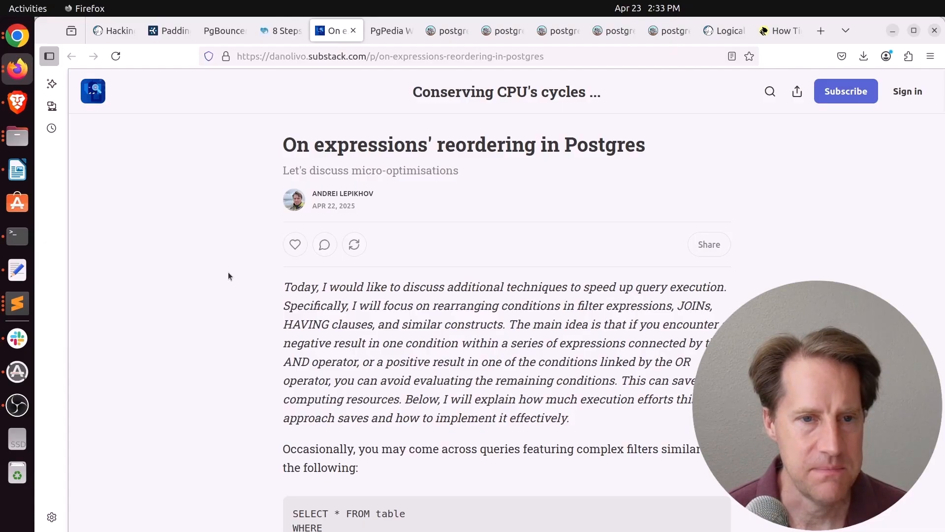
pyautogui.scroll(-3)
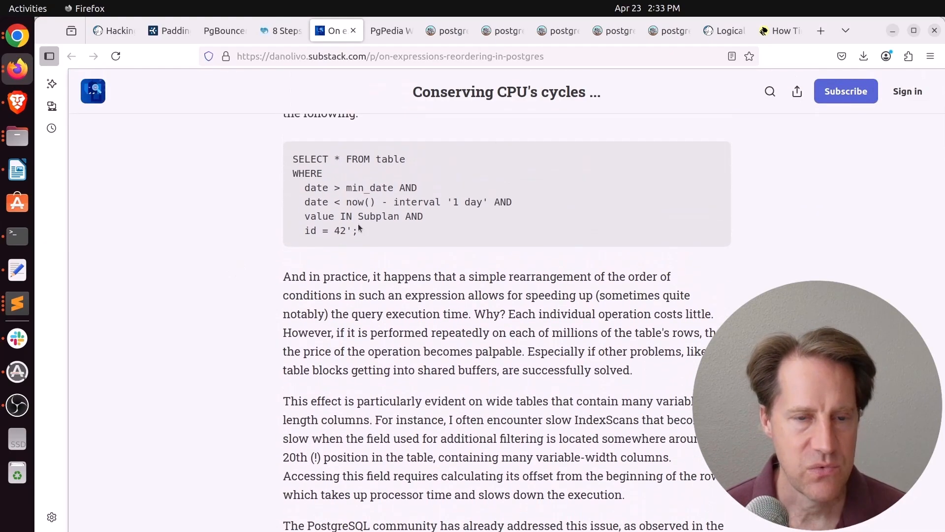
pyautogui.scroll(-3)
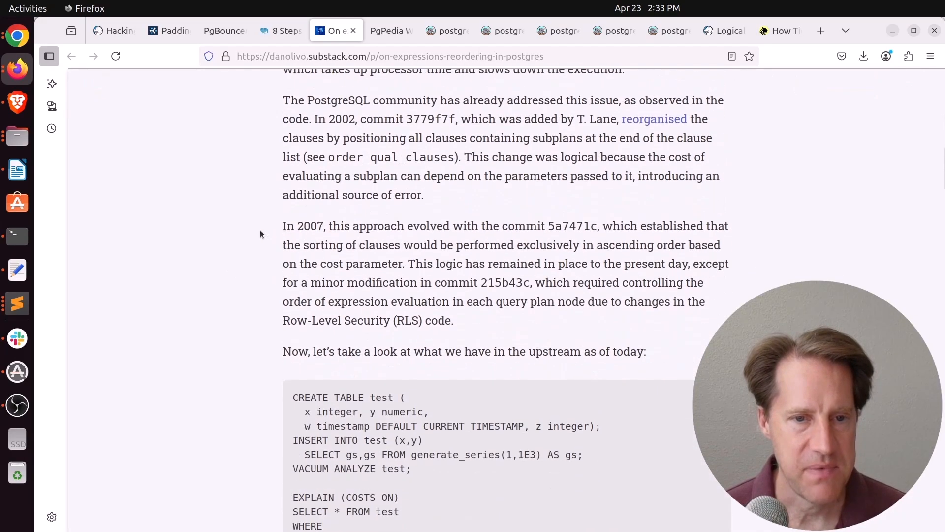
pyautogui.scroll(-3)
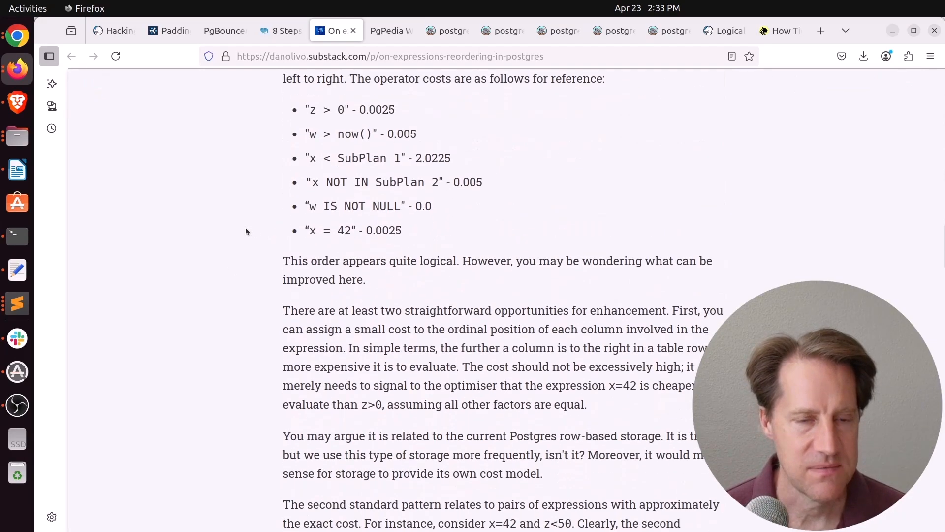
pyautogui.scroll(-3)
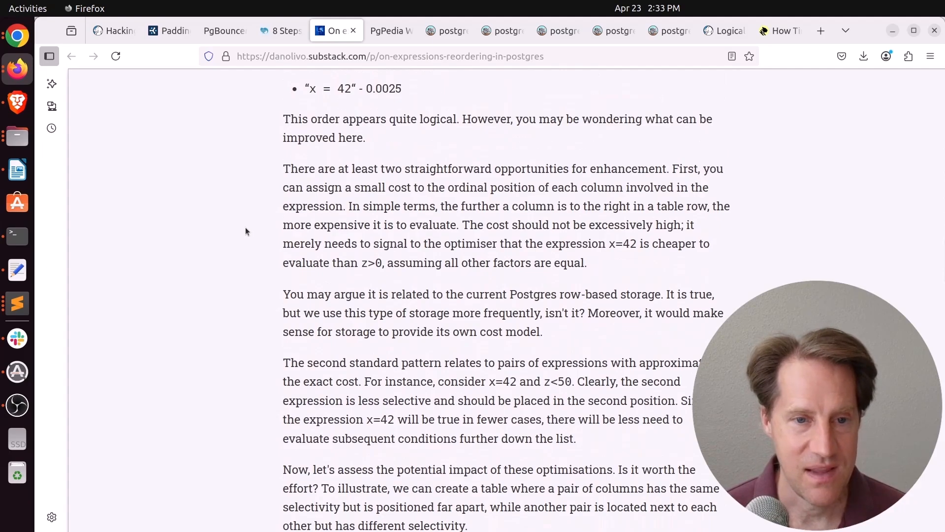
pyautogui.scroll(-3)
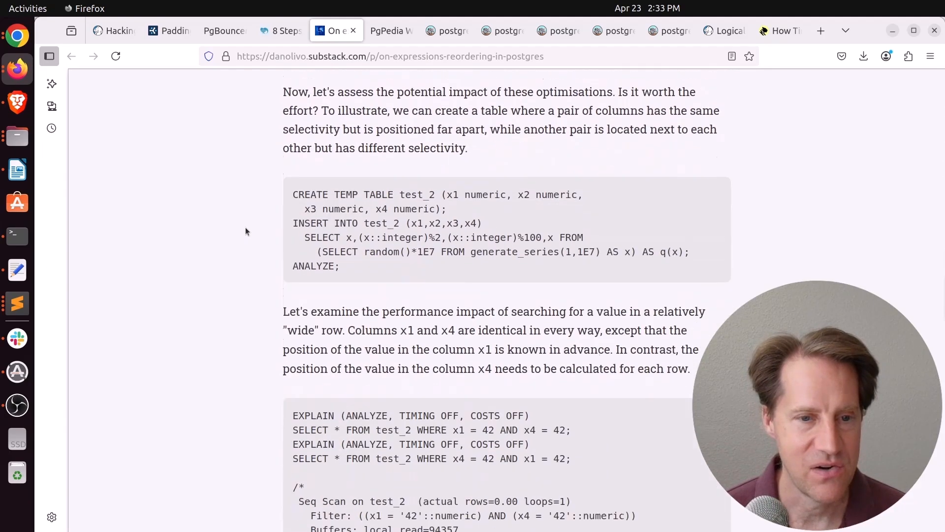
pyautogui.scroll(-3)
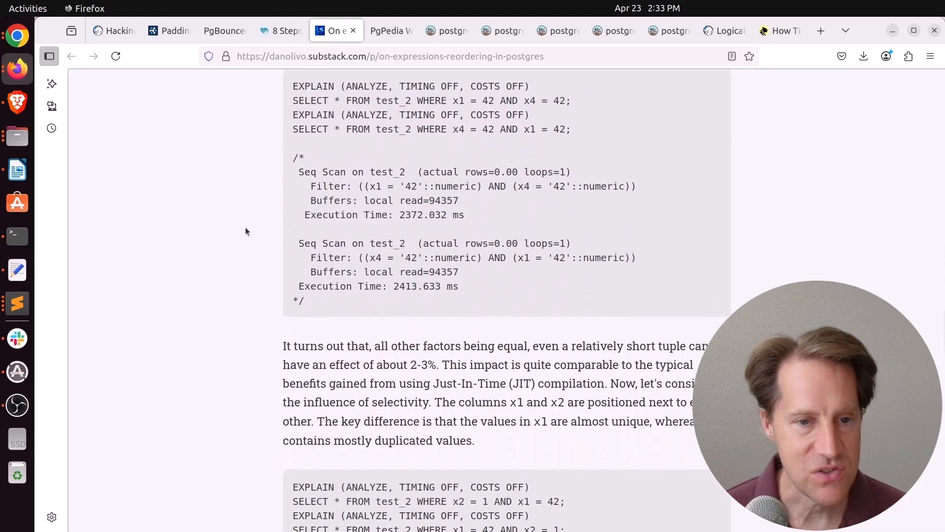
pyautogui.scroll(-3)
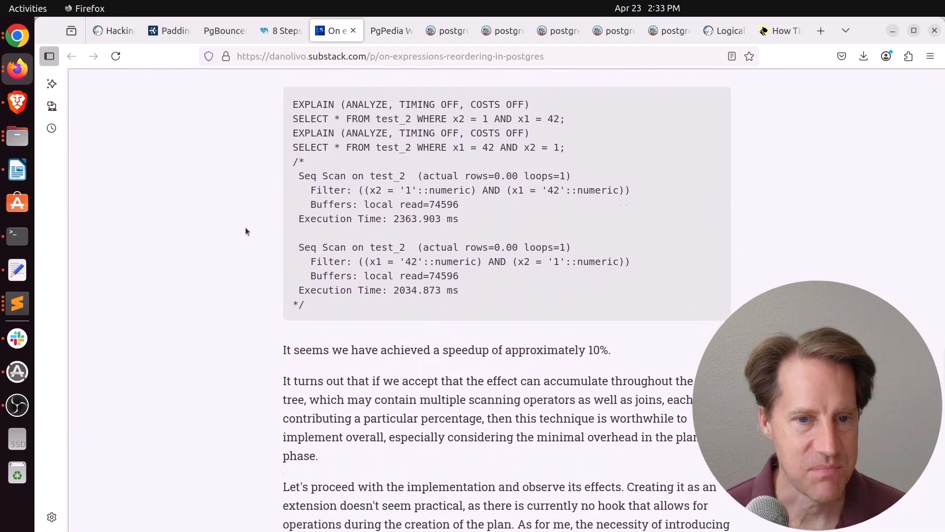
pyautogui.scroll(-3)
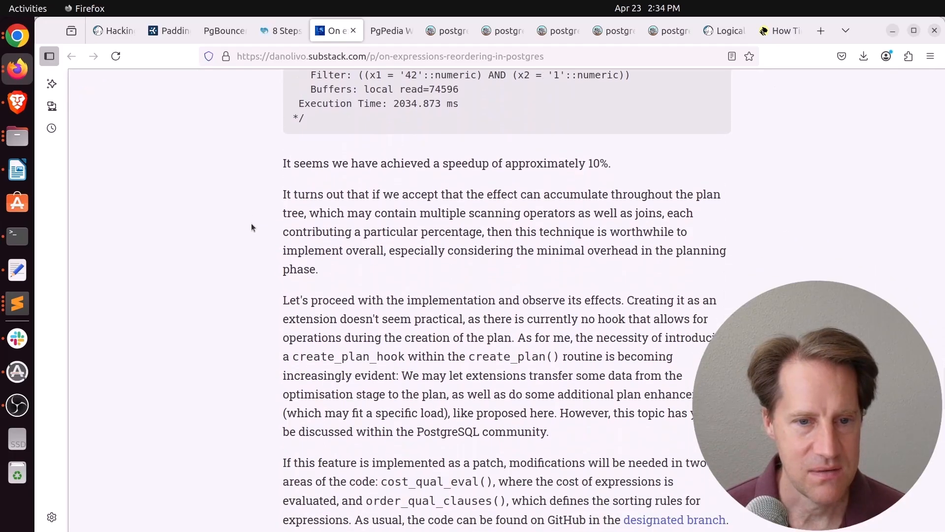
pyautogui.scroll(-3)
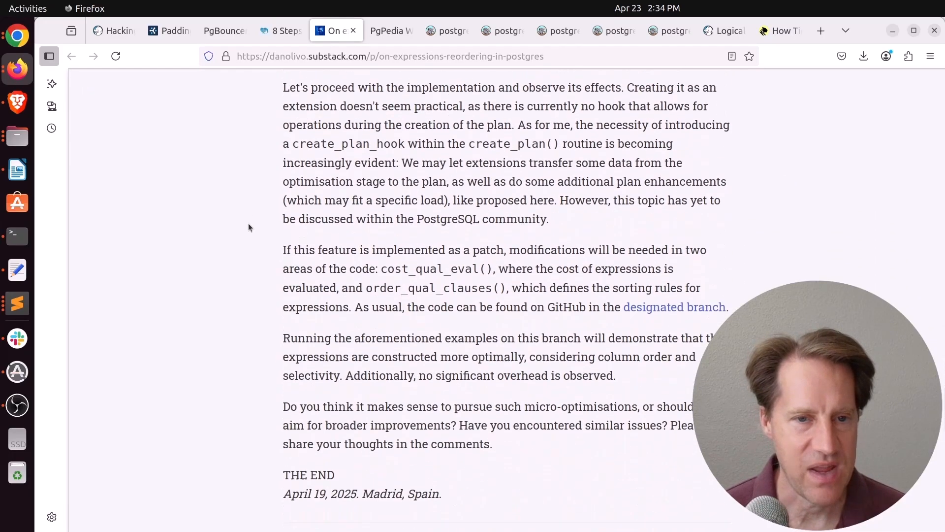
pyautogui.scroll(3)
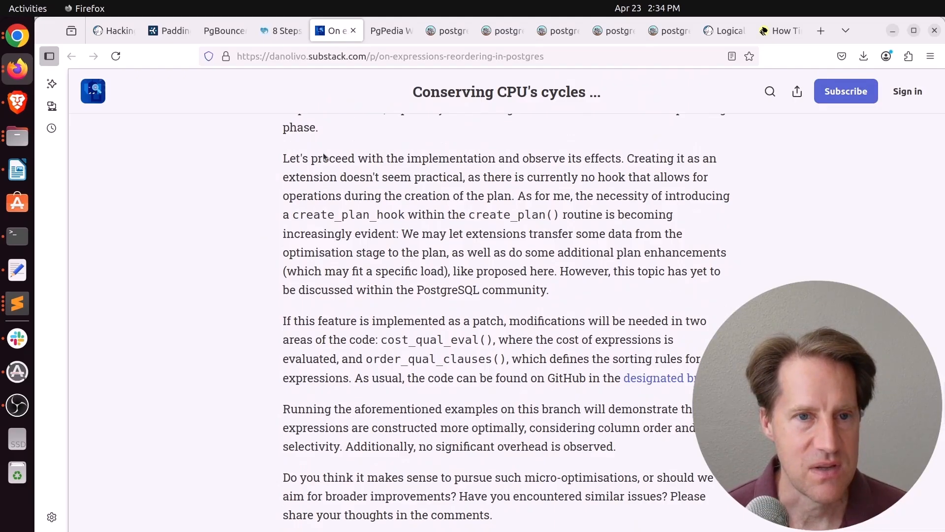
pyautogui.click(18, 169)
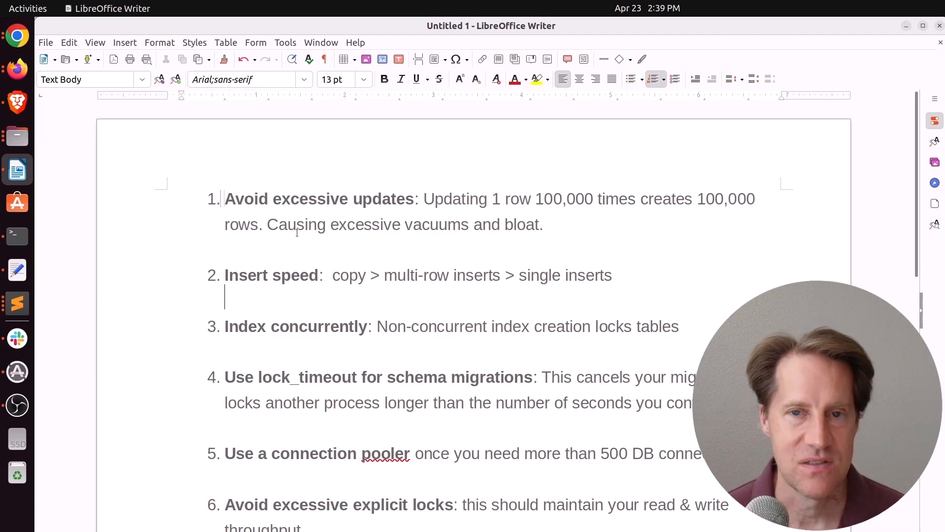
pyautogui.scroll(-3)
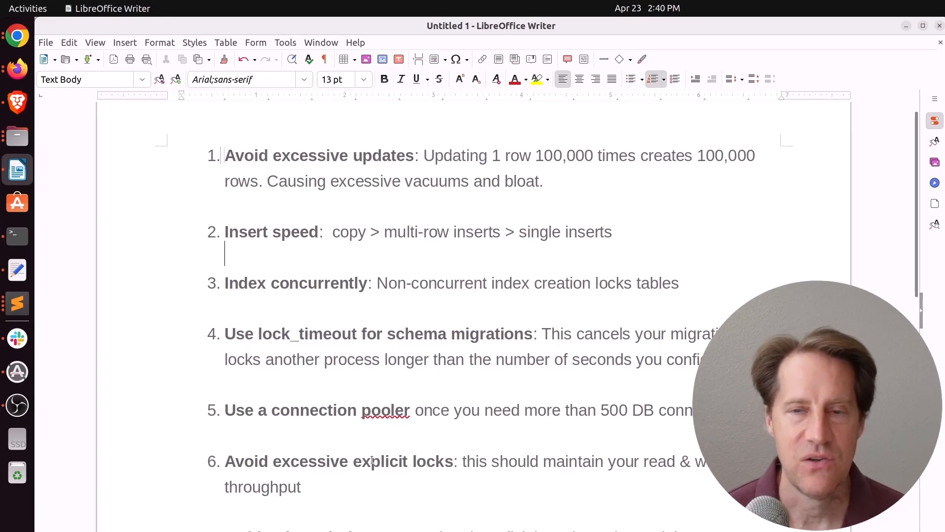
pyautogui.scroll(-3)
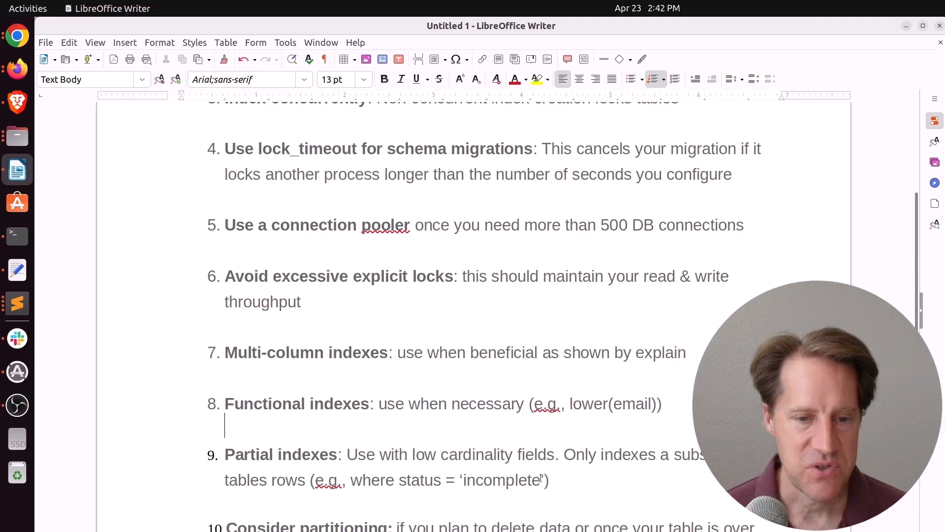
pyautogui.scroll(-3)
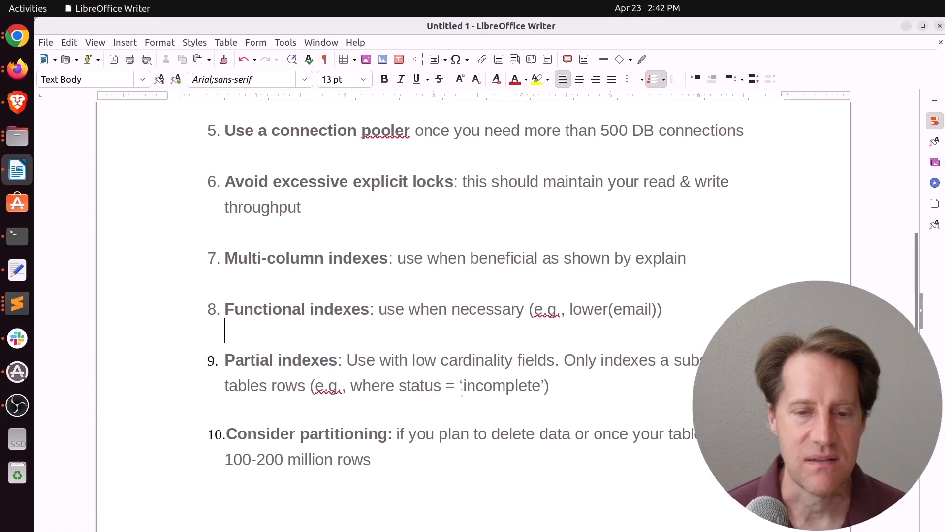